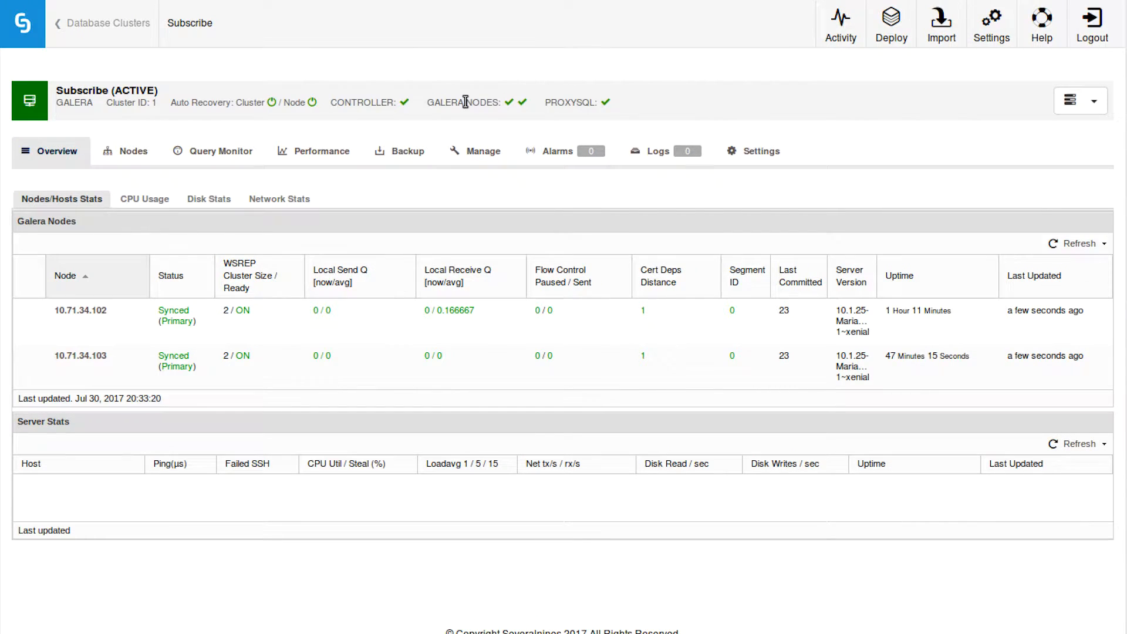
Open the Subscribe cluster and show its Manage menu options.
{"action": "left_click", "coordinate": [313, 151]}
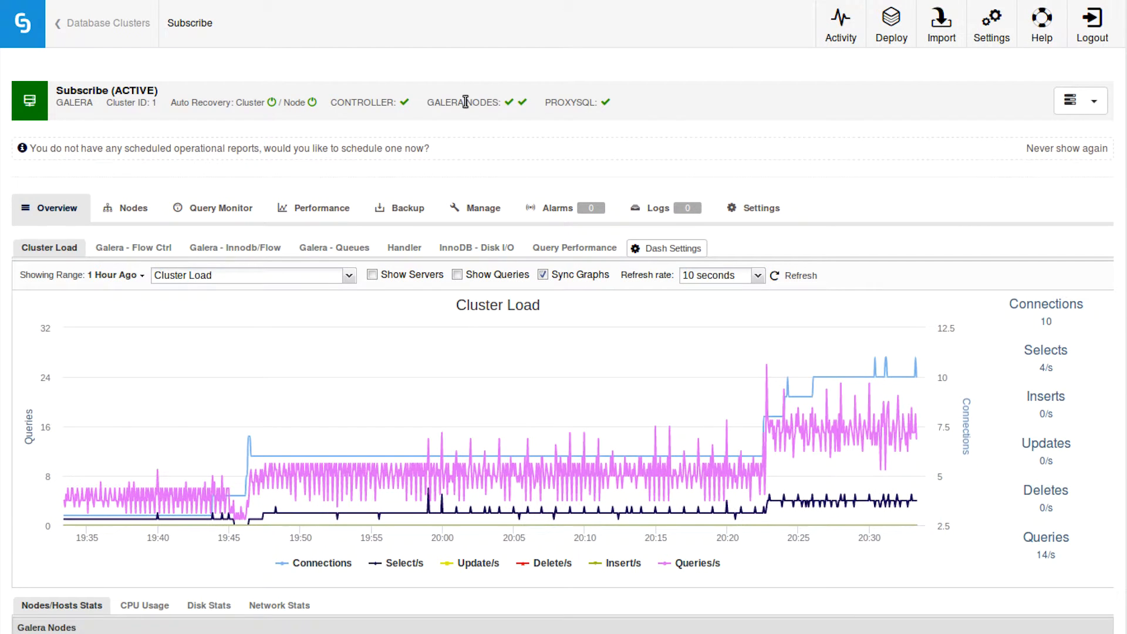
{"action": "left_click", "coordinate": [476, 208]}
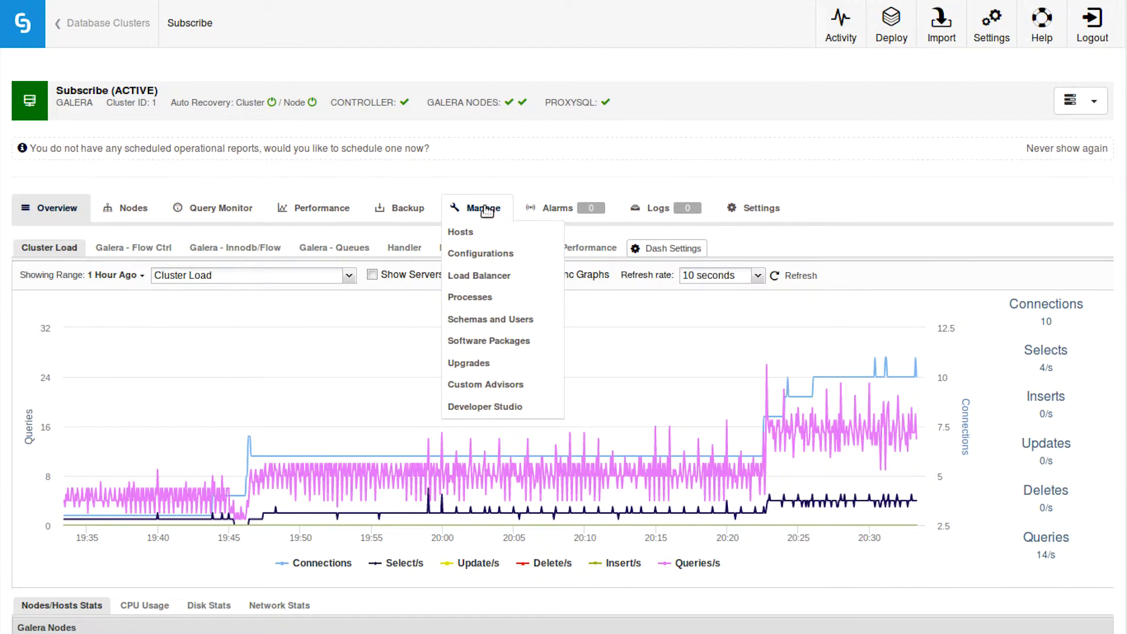
{"action": "mouse_move", "coordinate": [485, 406]}
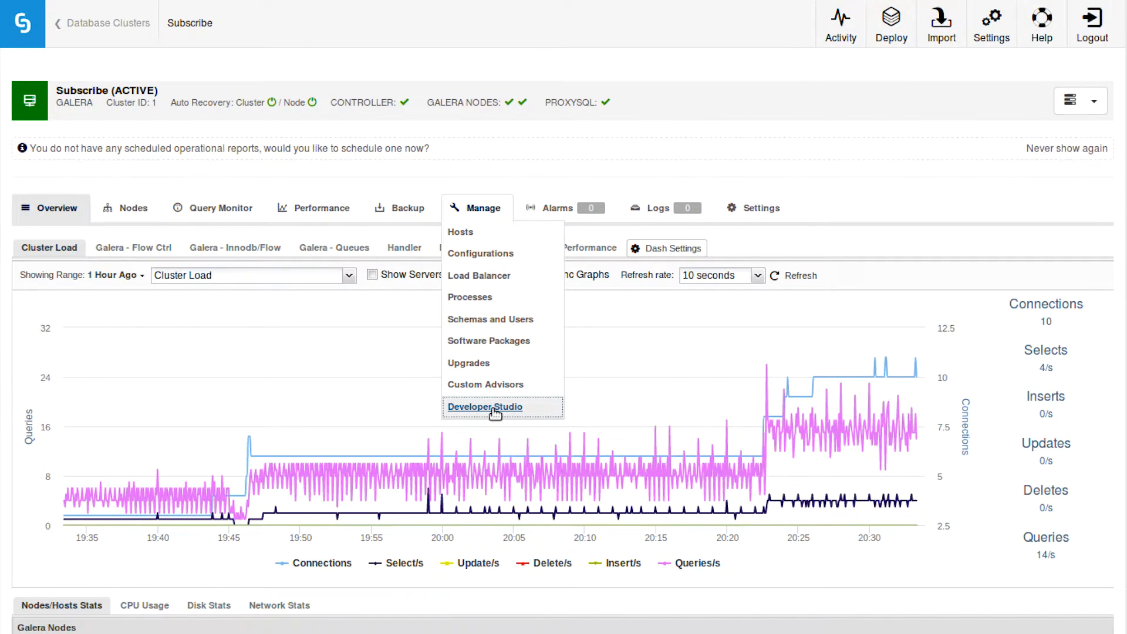
Open Developer Studio and expand the s9s and mysql script folders.
{"action": "left_click", "coordinate": [484, 407]}
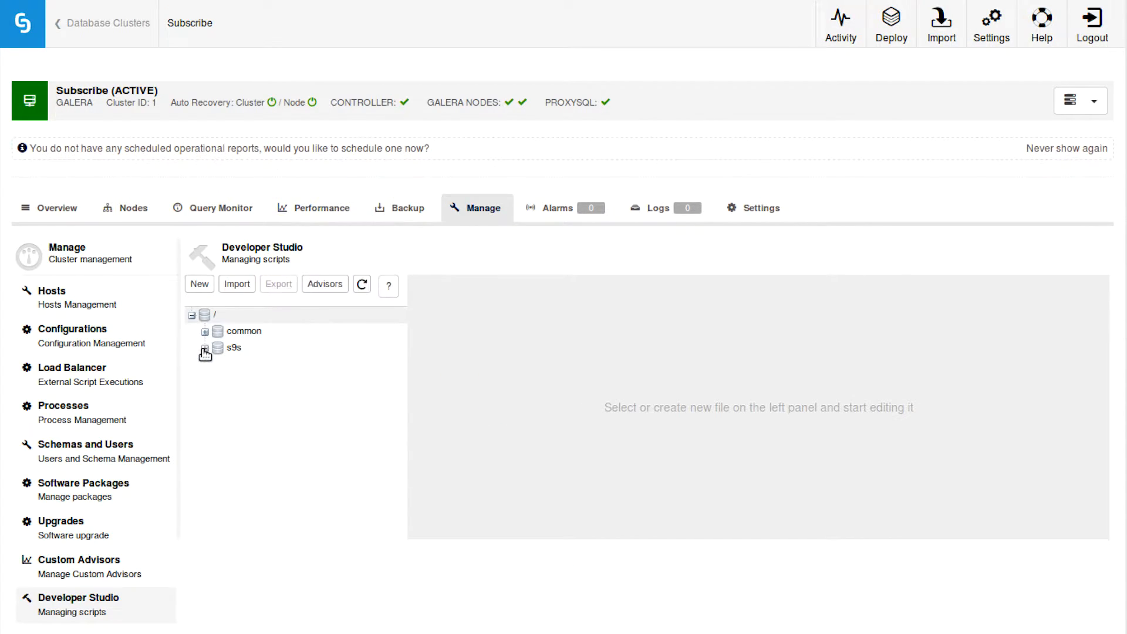
{"action": "left_click", "coordinate": [204, 347]}
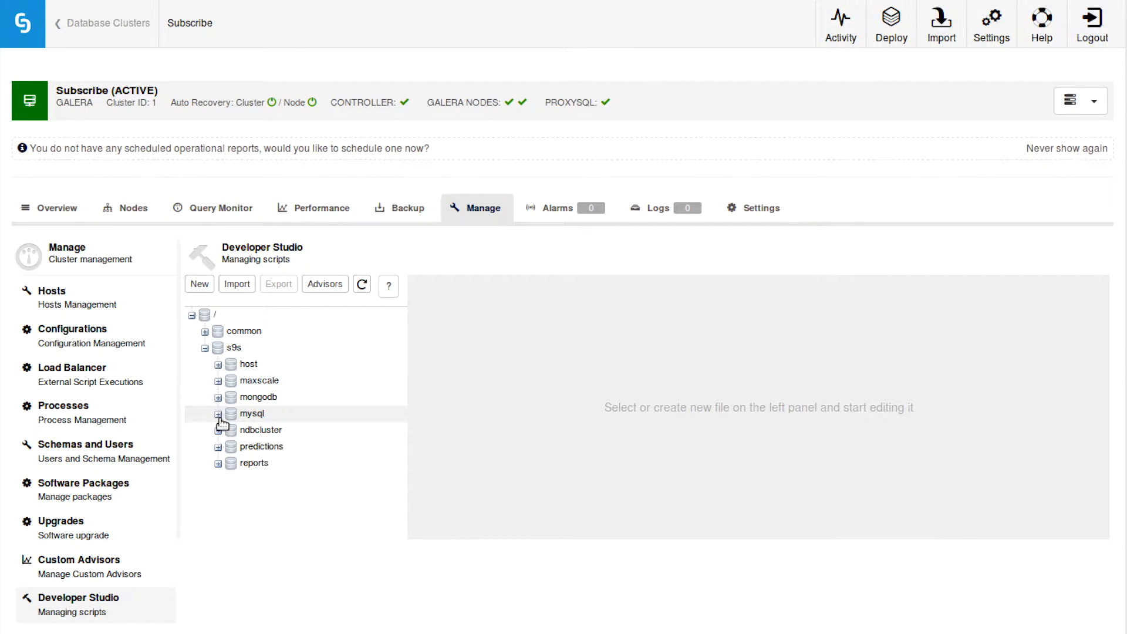
{"action": "left_click", "coordinate": [217, 413]}
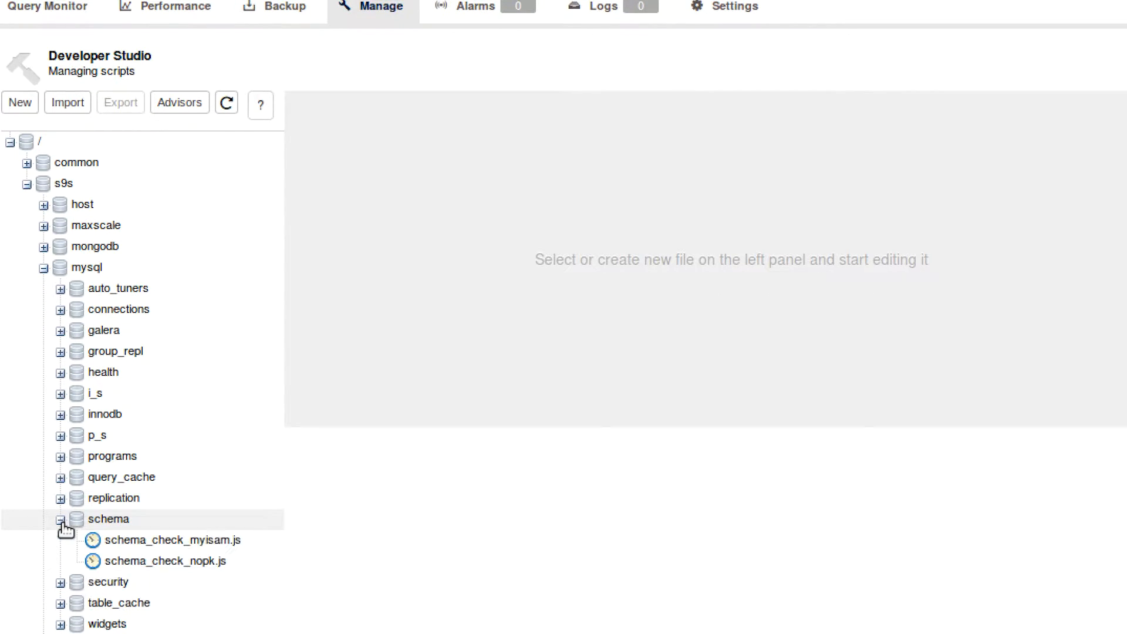
Open schema_check_nopk.js from s9s/mysql/schema in the editor.
{"action": "left_click", "coordinate": [173, 561]}
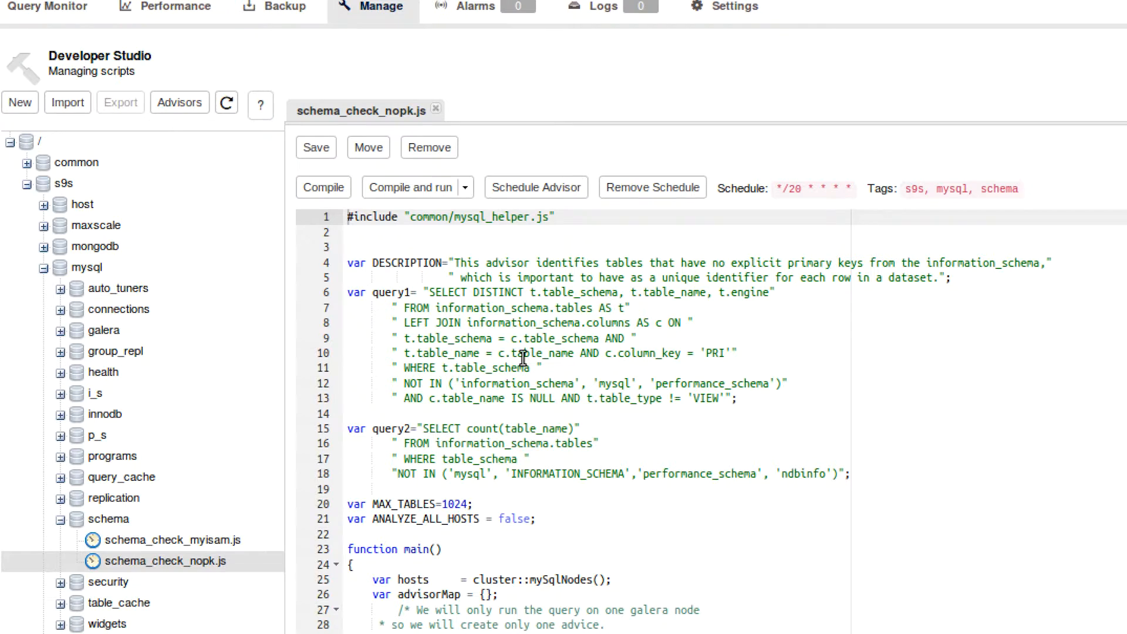
{"action": "mouse_move", "coordinate": [836, 390]}
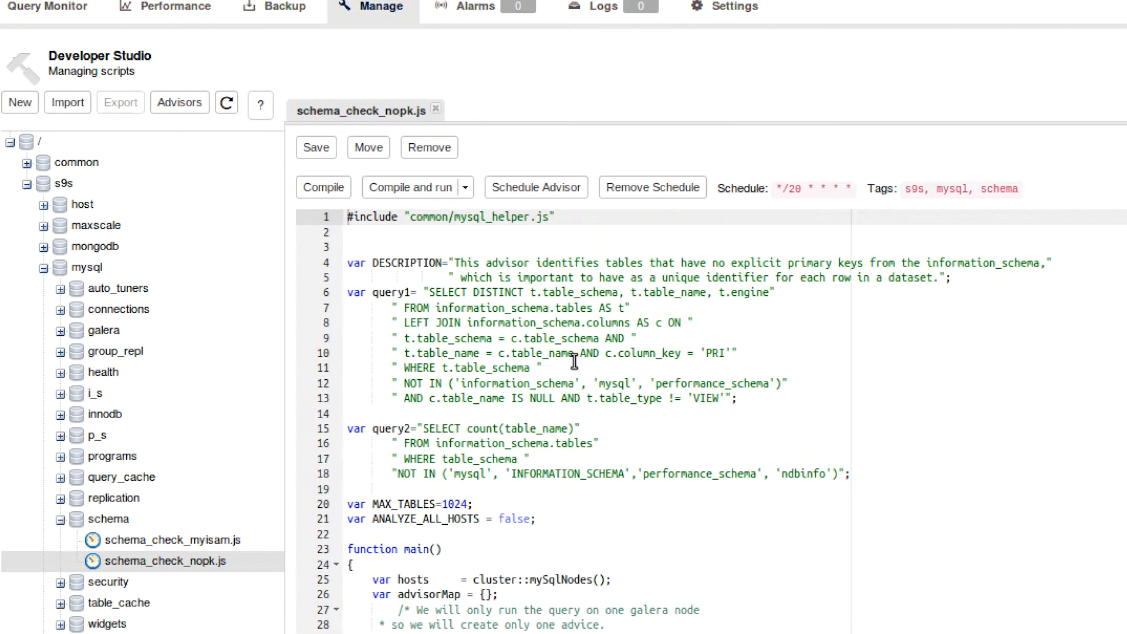
{"action": "mouse_move", "coordinate": [179, 102]}
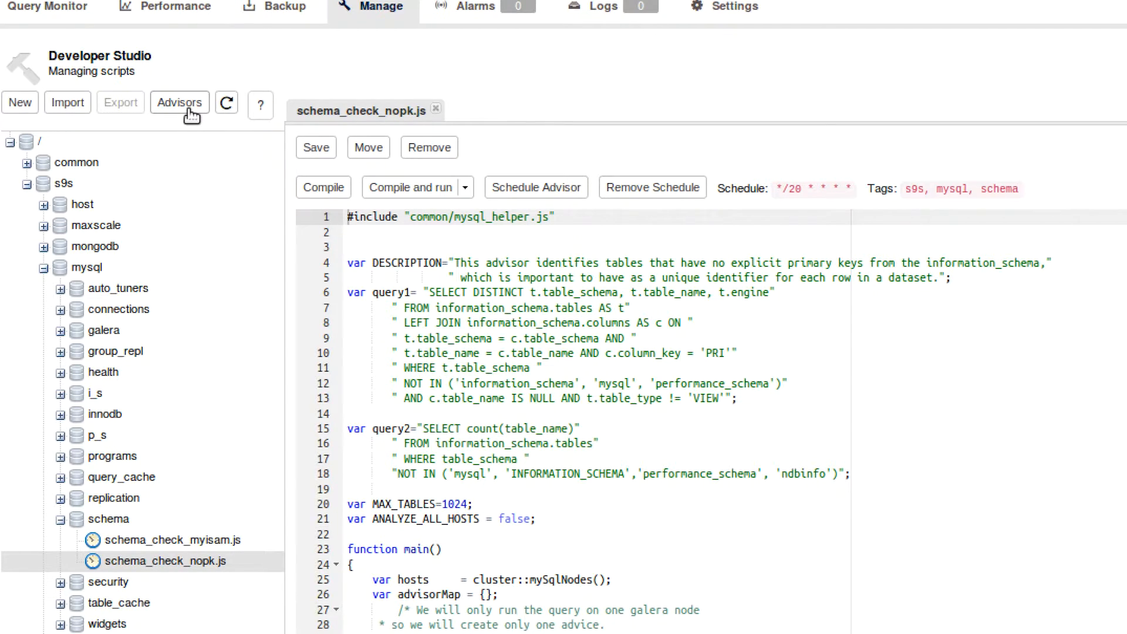
Show the Advisors list and scroll through its schedules and results.
{"action": "left_click", "coordinate": [179, 102]}
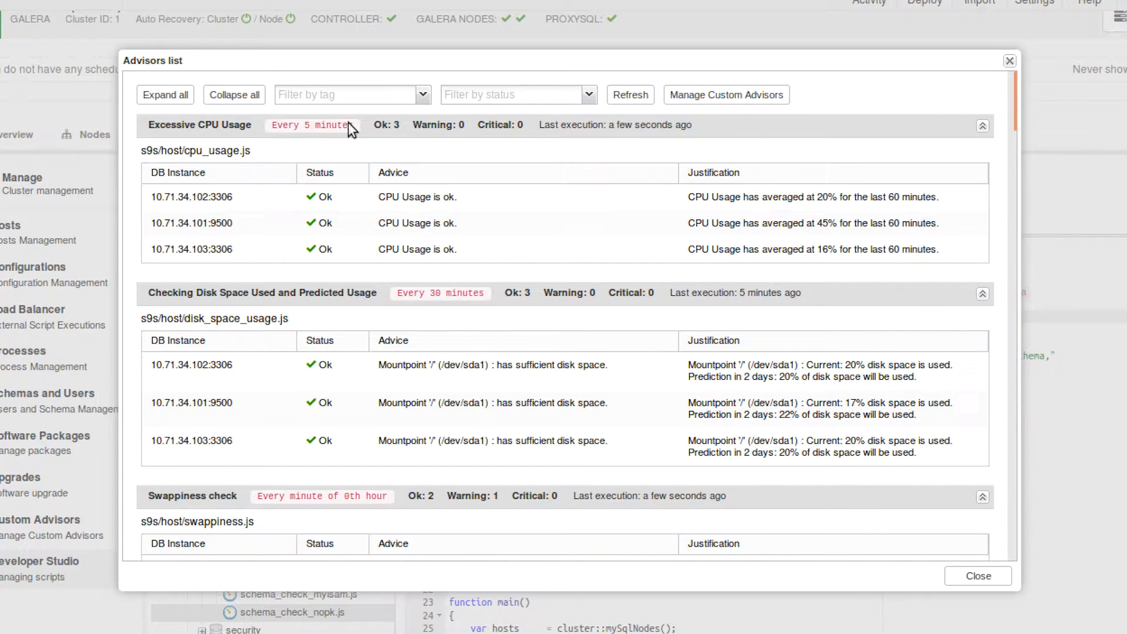
{"action": "mouse_move", "coordinate": [313, 125]}
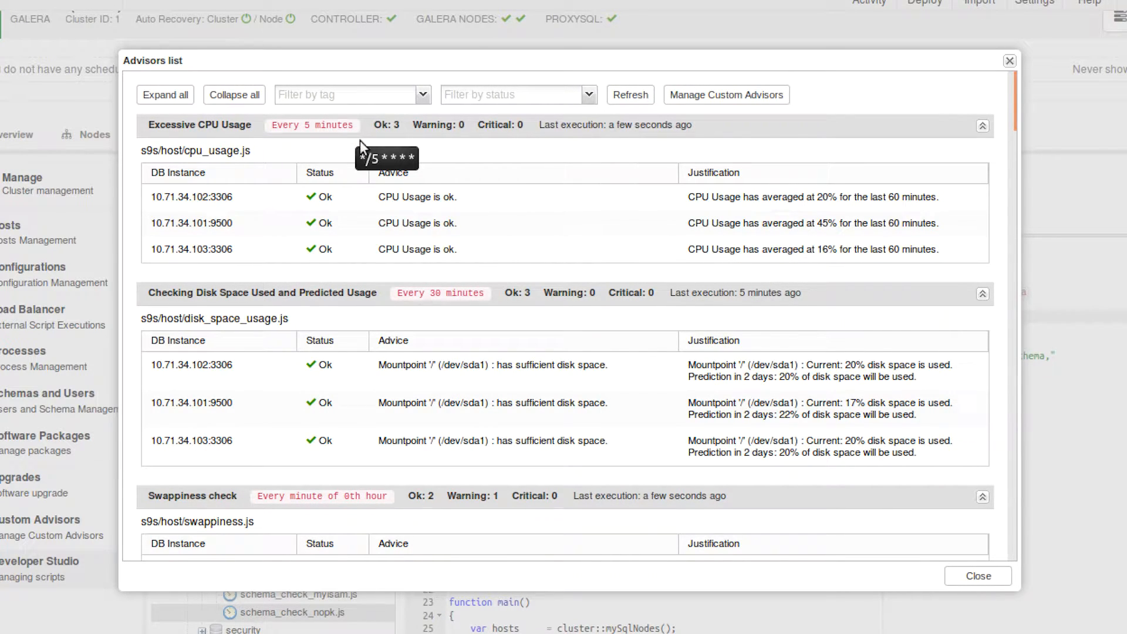
{"action": "scroll", "scroll_direction": "down", "scroll_amount": 3}
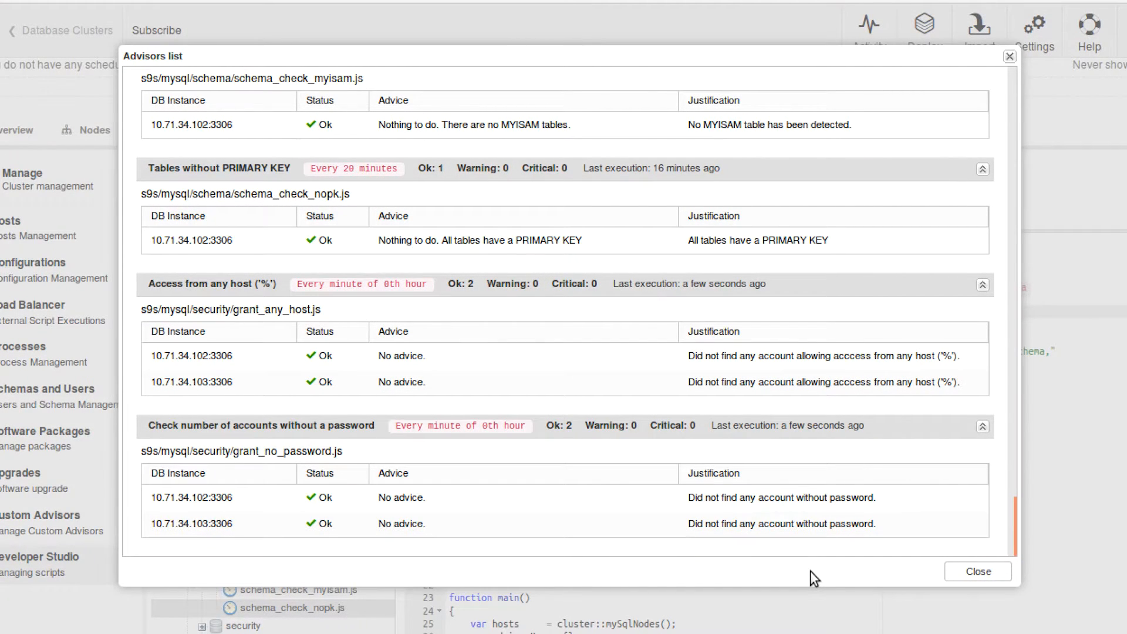
{"action": "mouse_move", "coordinate": [977, 571]}
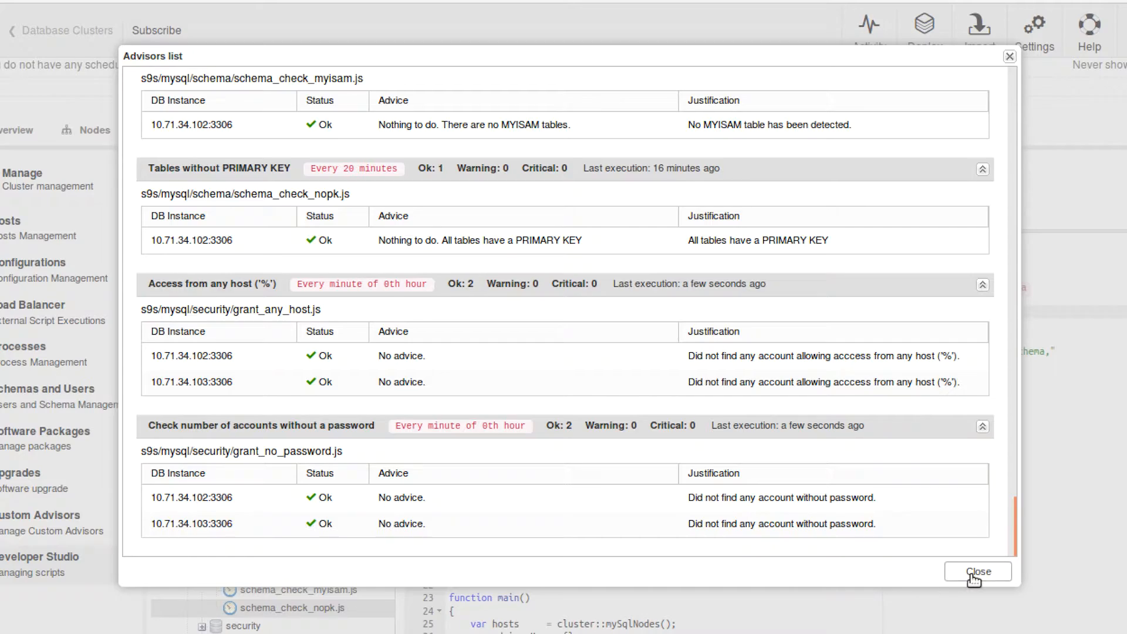
Close the advisors list, open programs/change_user_password.js, and select its include line.
{"action": "left_click", "coordinate": [976, 571]}
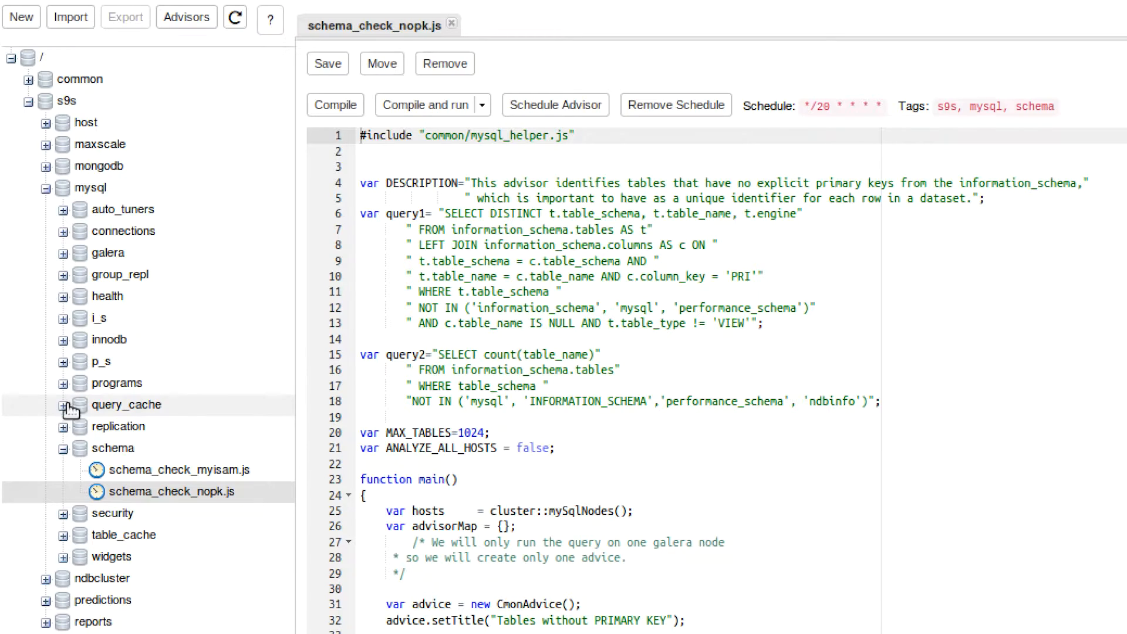
{"action": "left_click", "coordinate": [63, 382]}
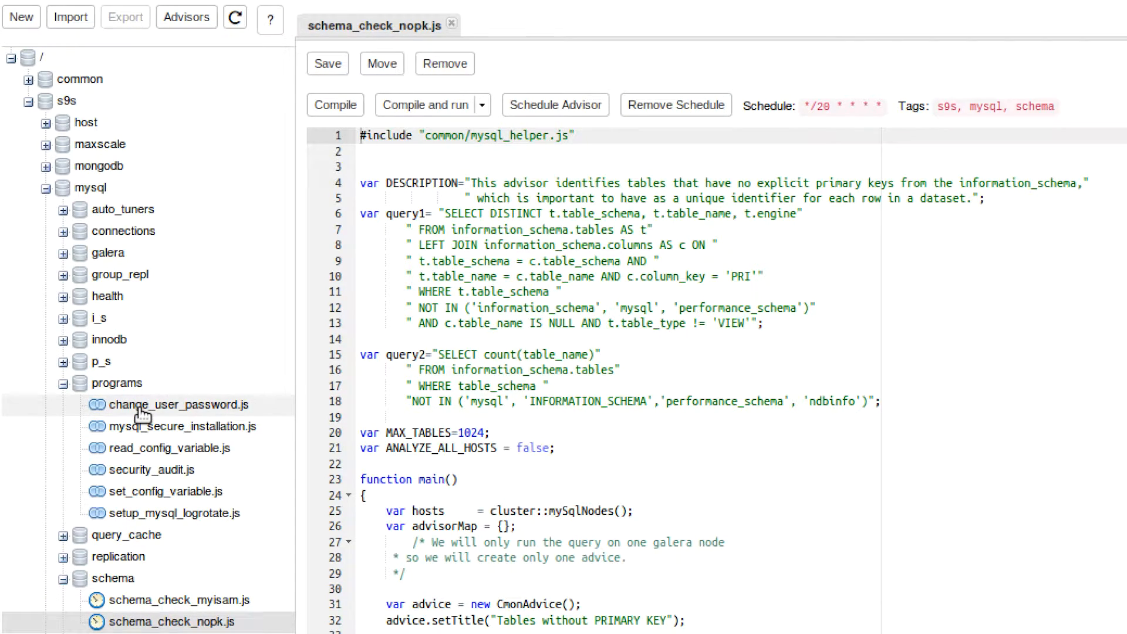
{"action": "left_click", "coordinate": [182, 405]}
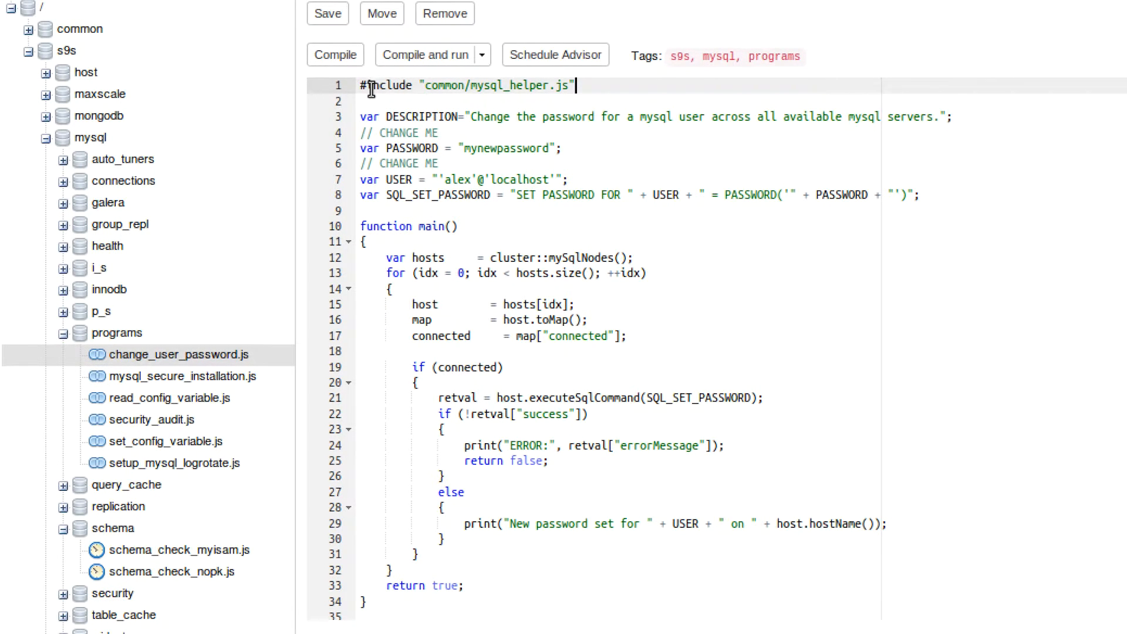
{"action": "triple_click", "coordinate": [464, 86]}
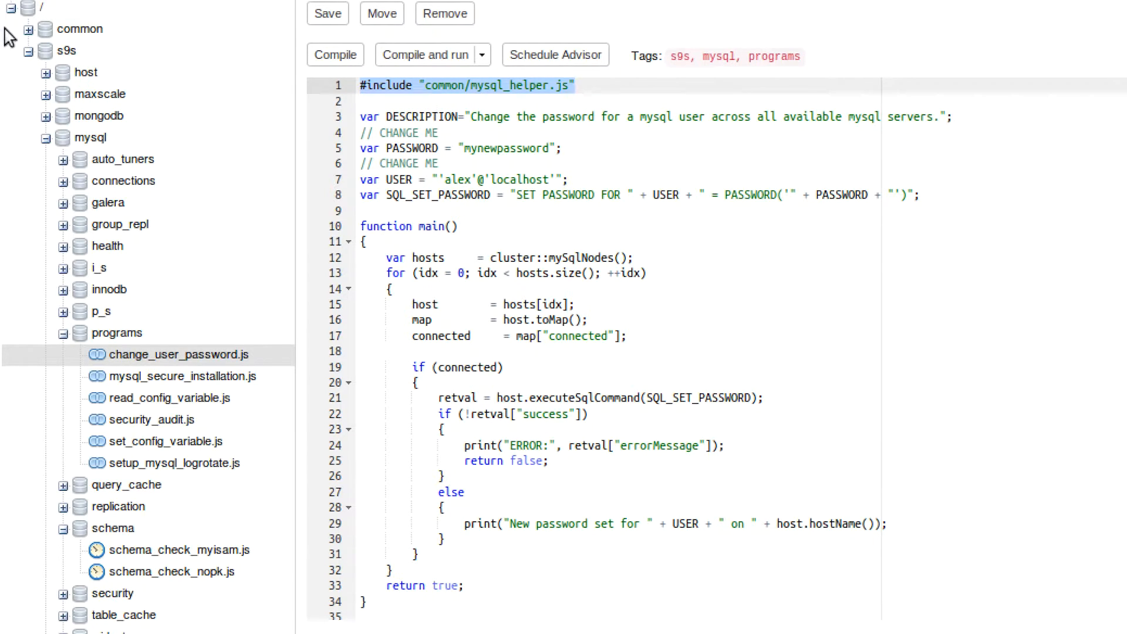
Expand the common folder to show cmonrpc.js, helpers.js and mysql_helper.js.
{"action": "left_click", "coordinate": [28, 29]}
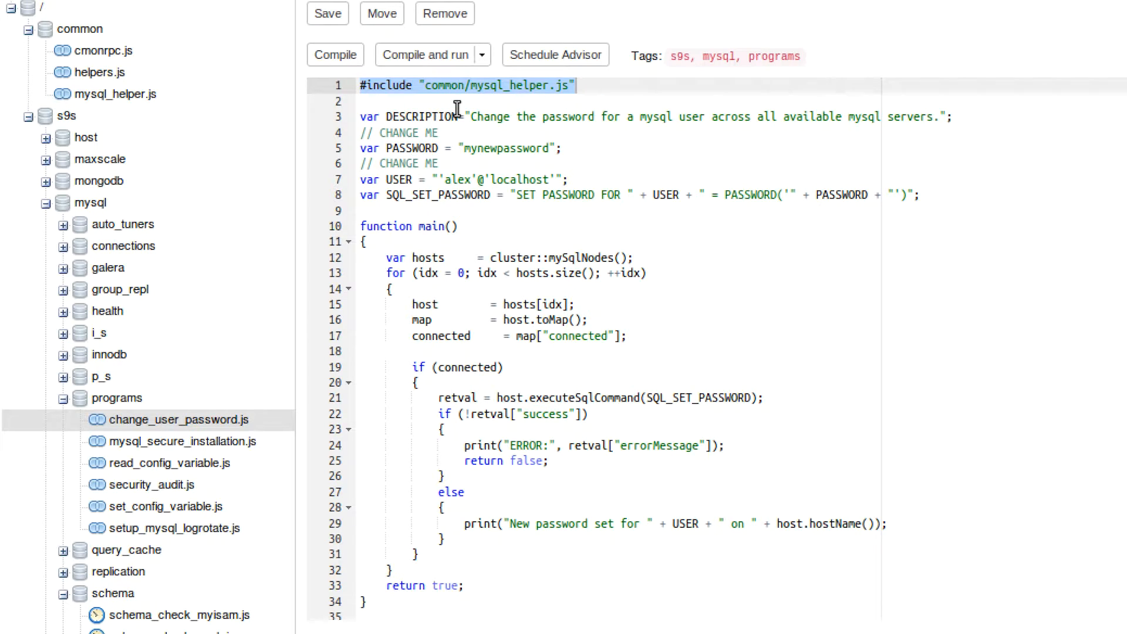
{"action": "mouse_move", "coordinate": [522, 136]}
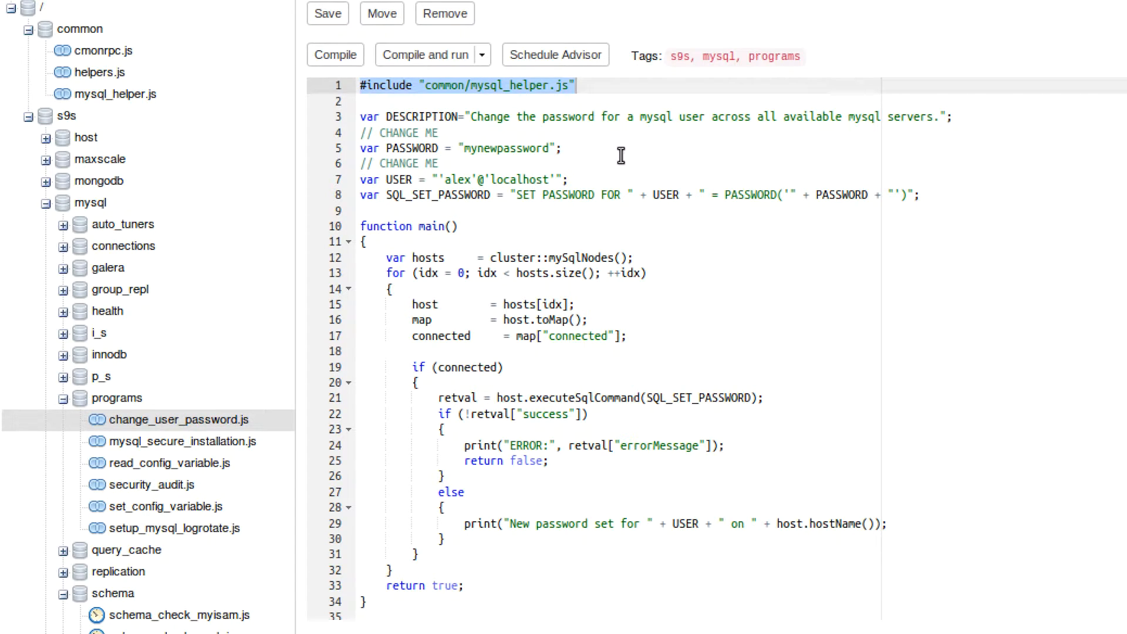
{"action": "mouse_move", "coordinate": [627, 155]}
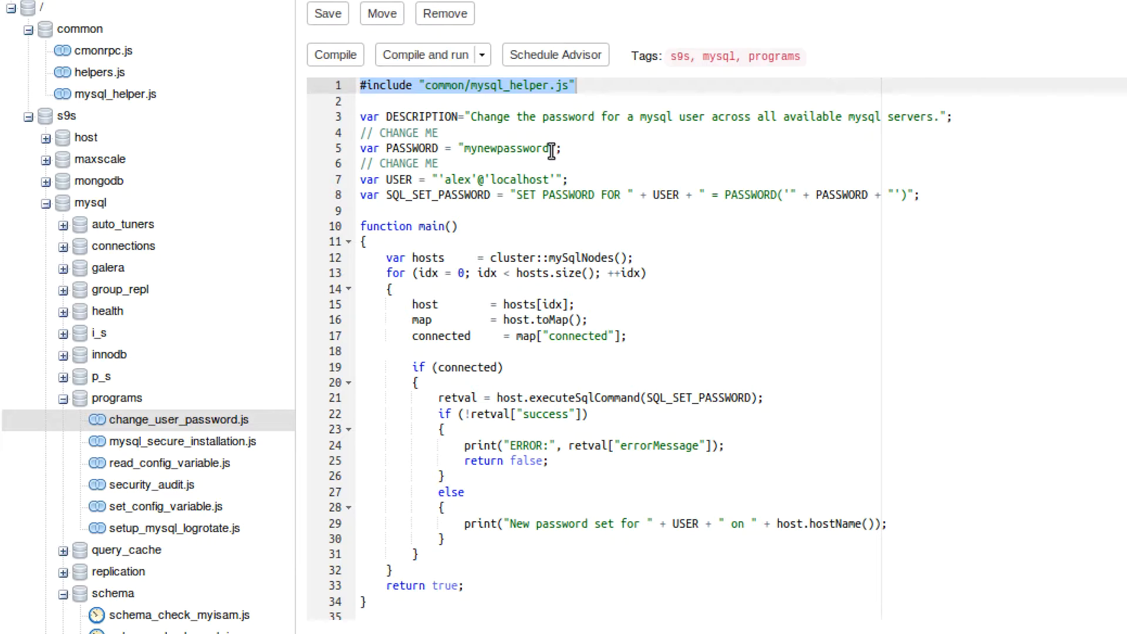
{"action": "mouse_move", "coordinate": [512, 148]}
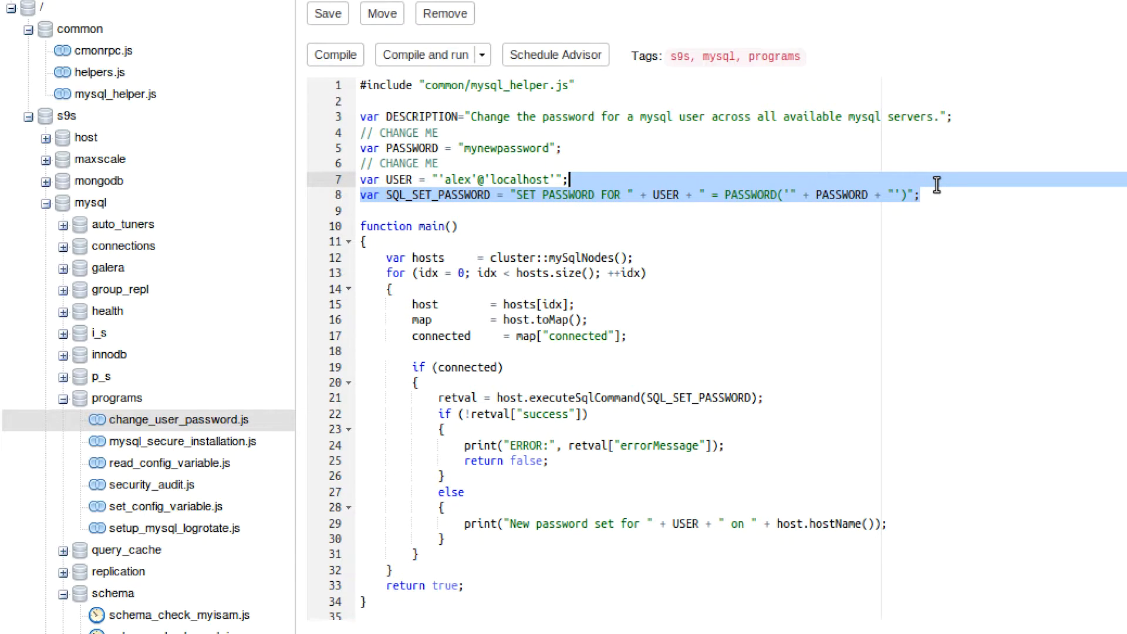
{"action": "left_click", "coordinate": [506, 195]}
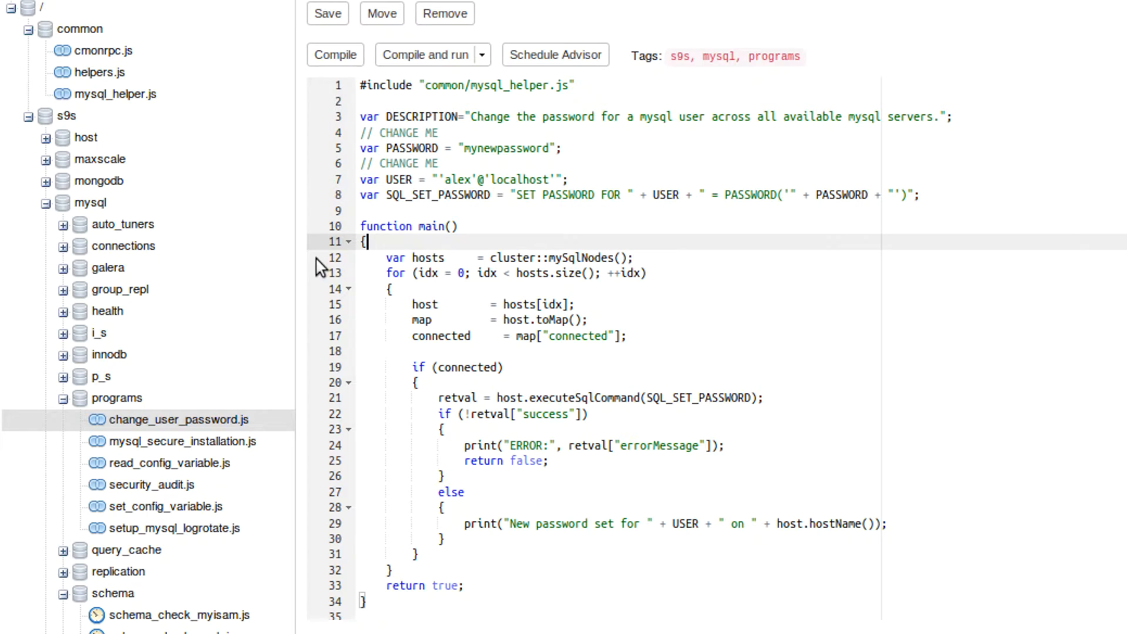
{"action": "mouse_move", "coordinate": [420, 257]}
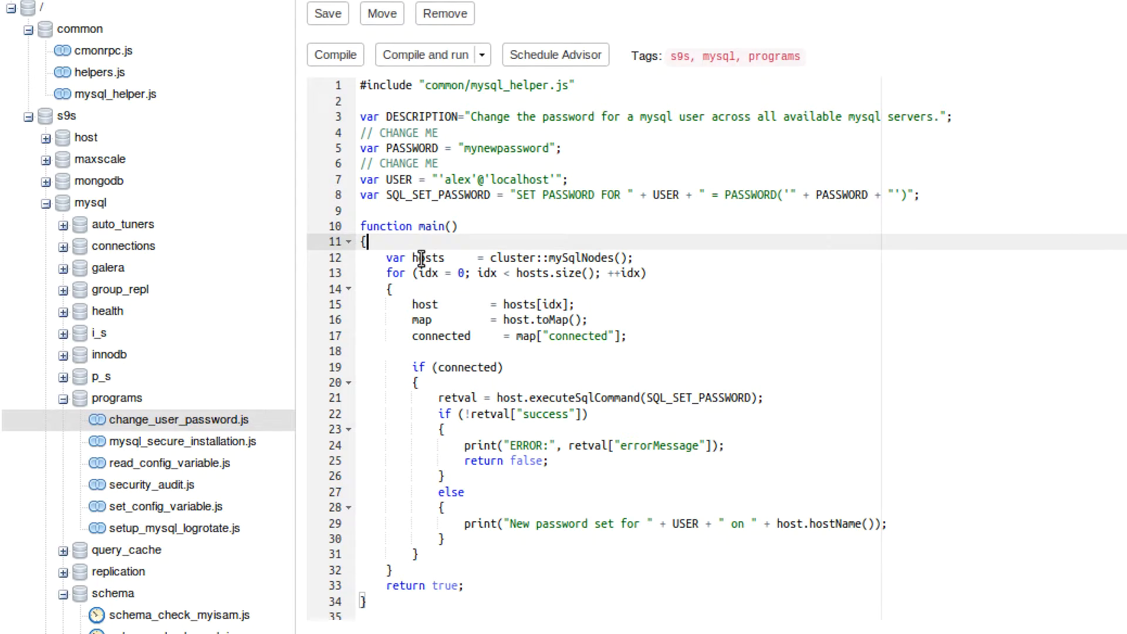
{"action": "mouse_move", "coordinate": [380, 243]}
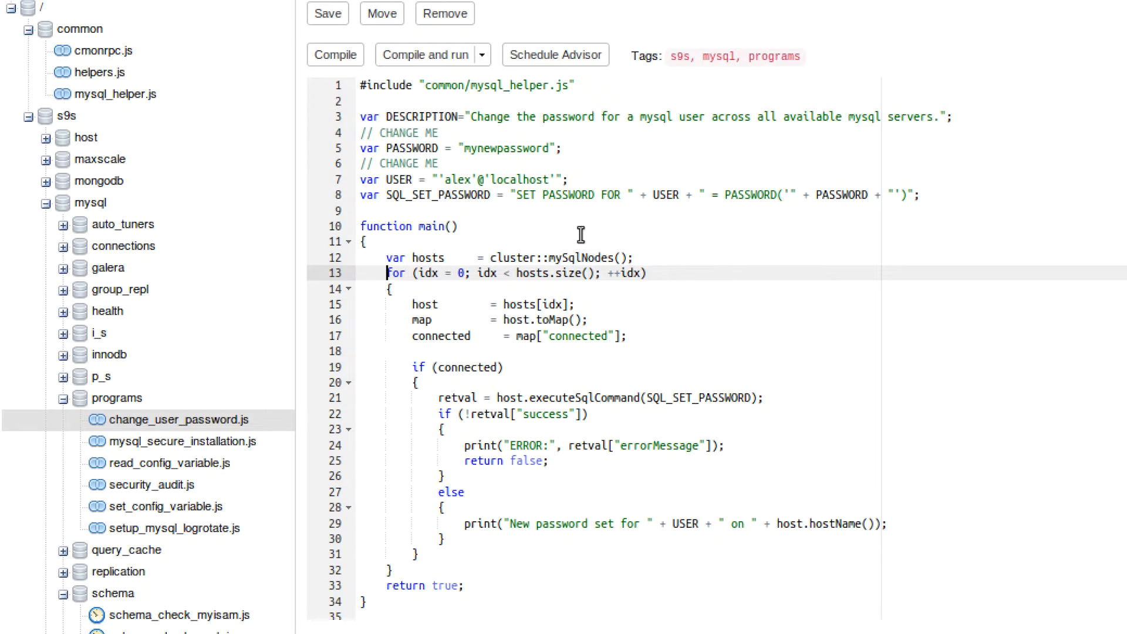
Type cluster::galeraNodes(); on line 13 beneath var hosts = cluster::mySqlNodes();.
{"action": "left_click", "coordinate": [481, 257]}
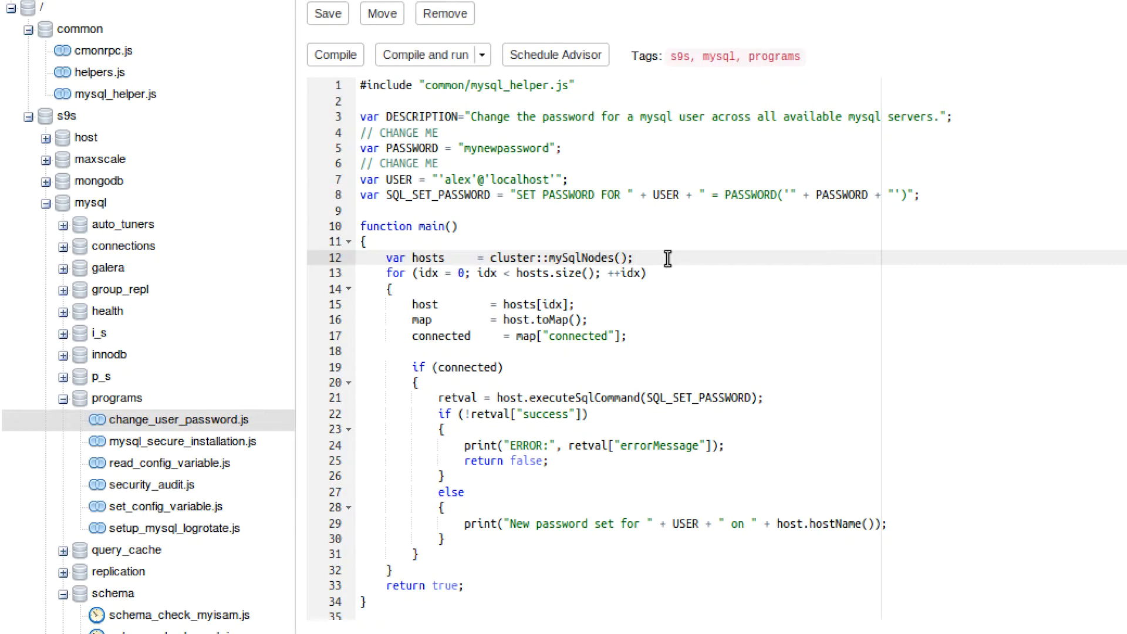
{"action": "mouse_move", "coordinate": [489, 304]}
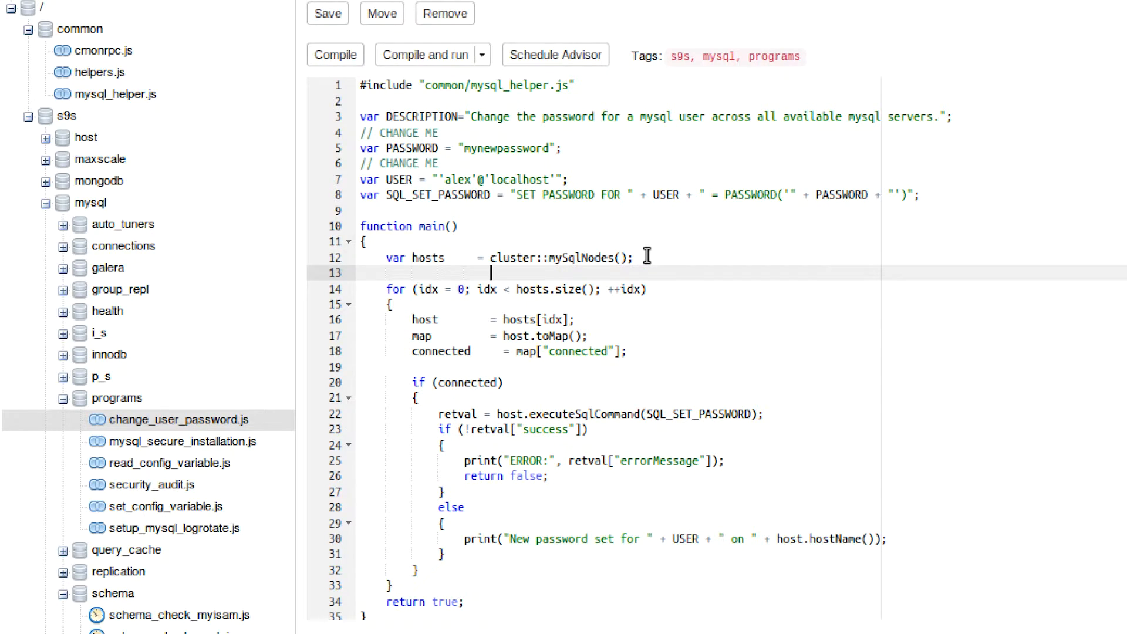
{"action": "type", "text": "cluster::"}
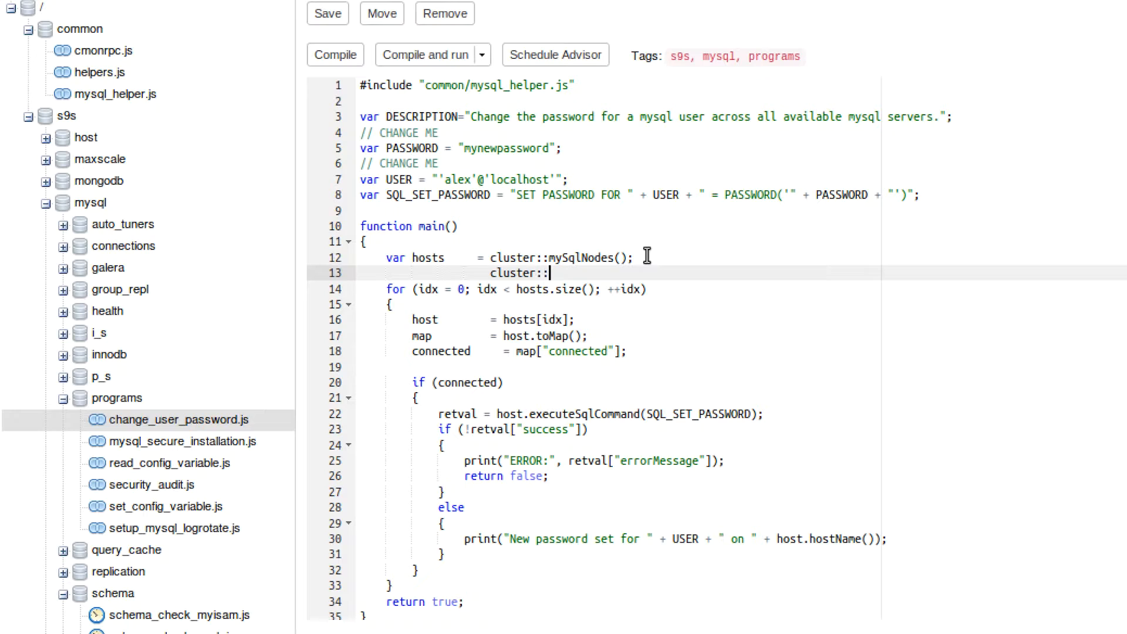
{"action": "type", "text": "galeraNo"}
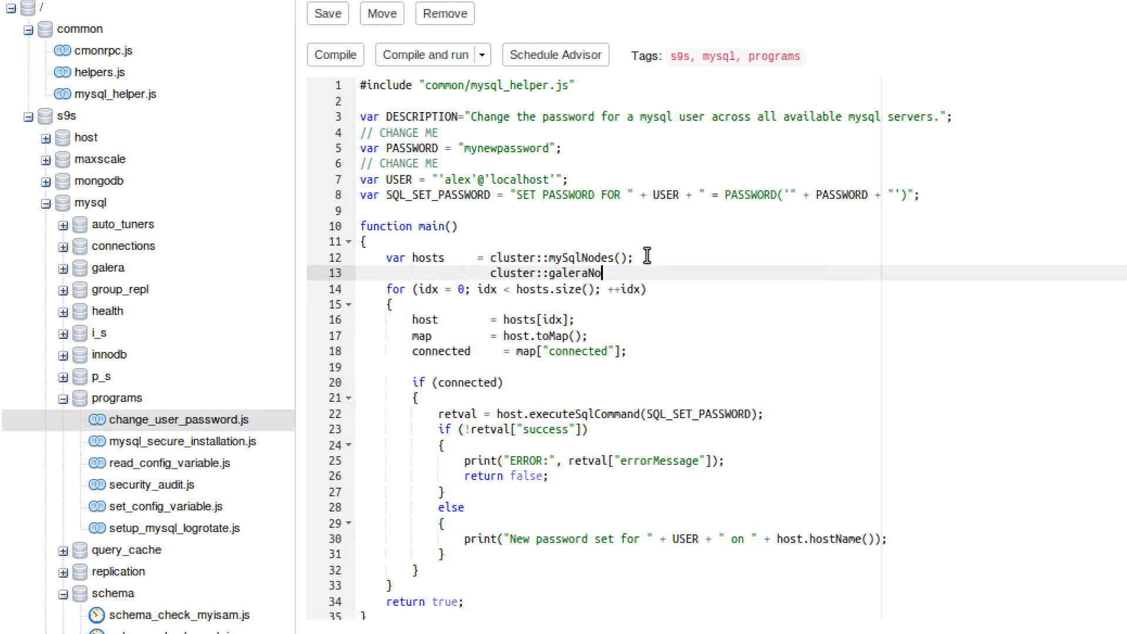
{"action": "type", "text": "des();"}
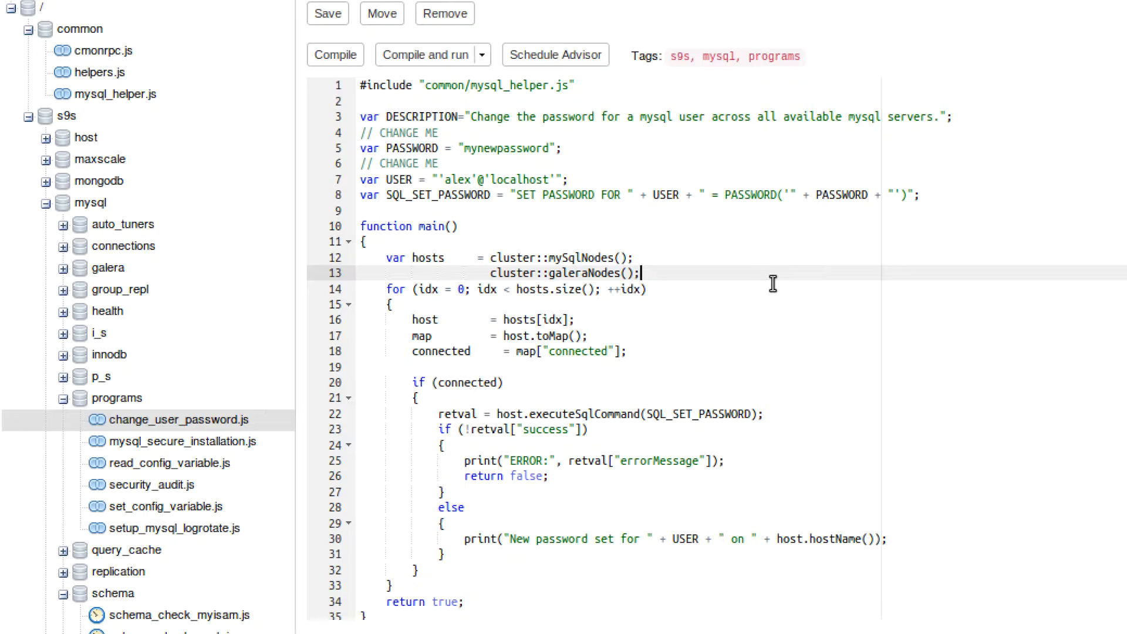
{"action": "mouse_move", "coordinate": [665, 279]}
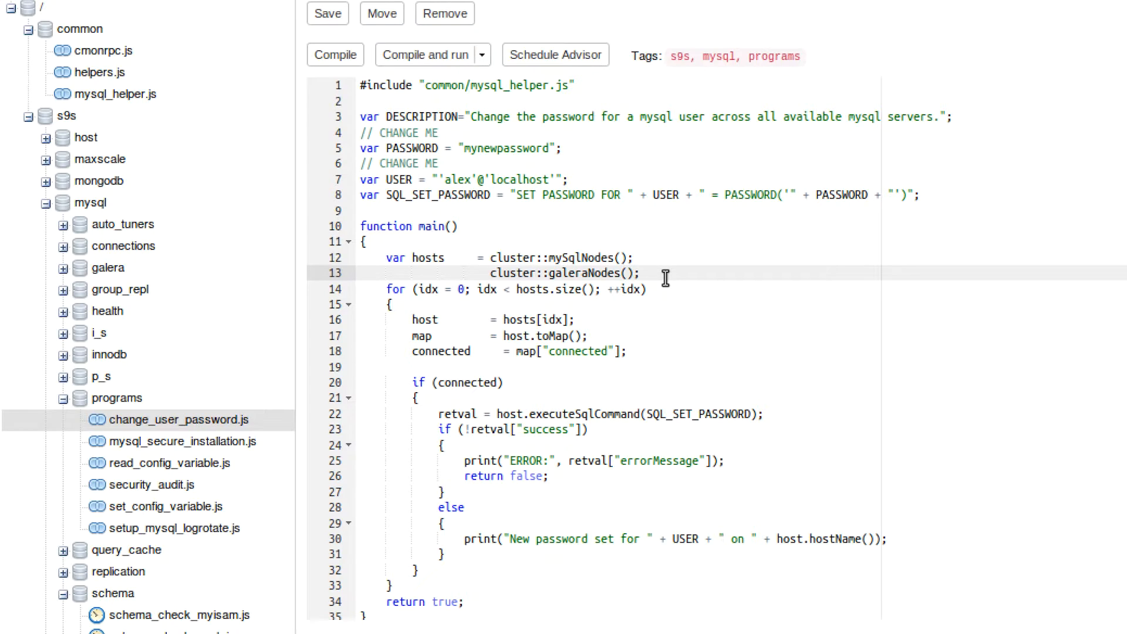
{"action": "left_click", "coordinate": [650, 272]}
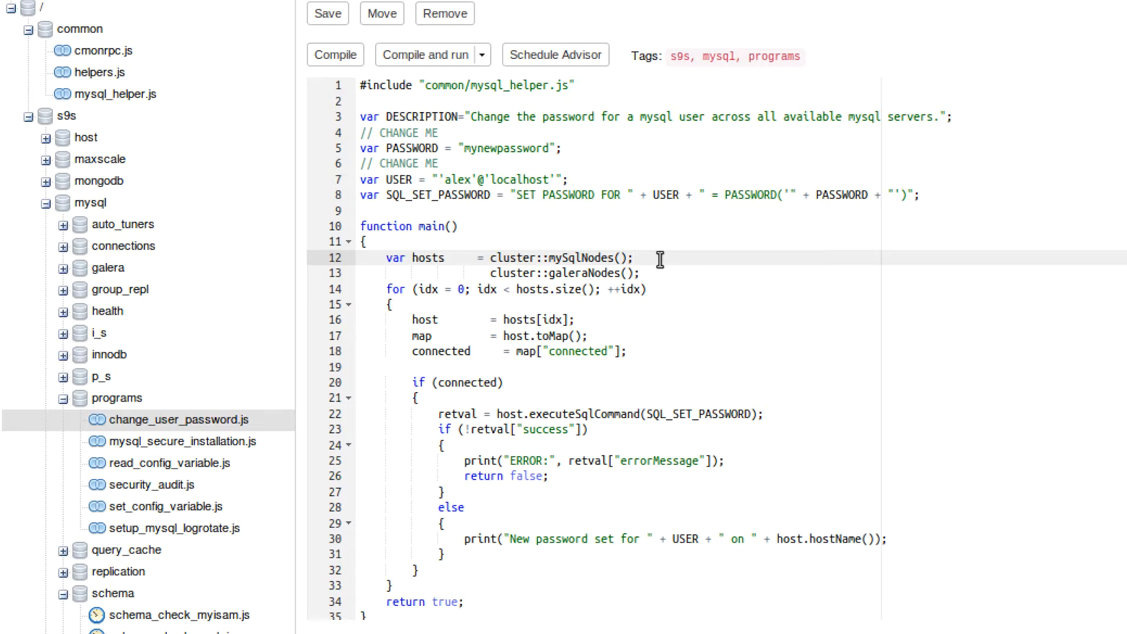
Select and delete the cluster::galeraNodes(); line 13.
{"action": "left_click_drag", "start_coordinate": [625, 257], "coordinate": [637, 273]}
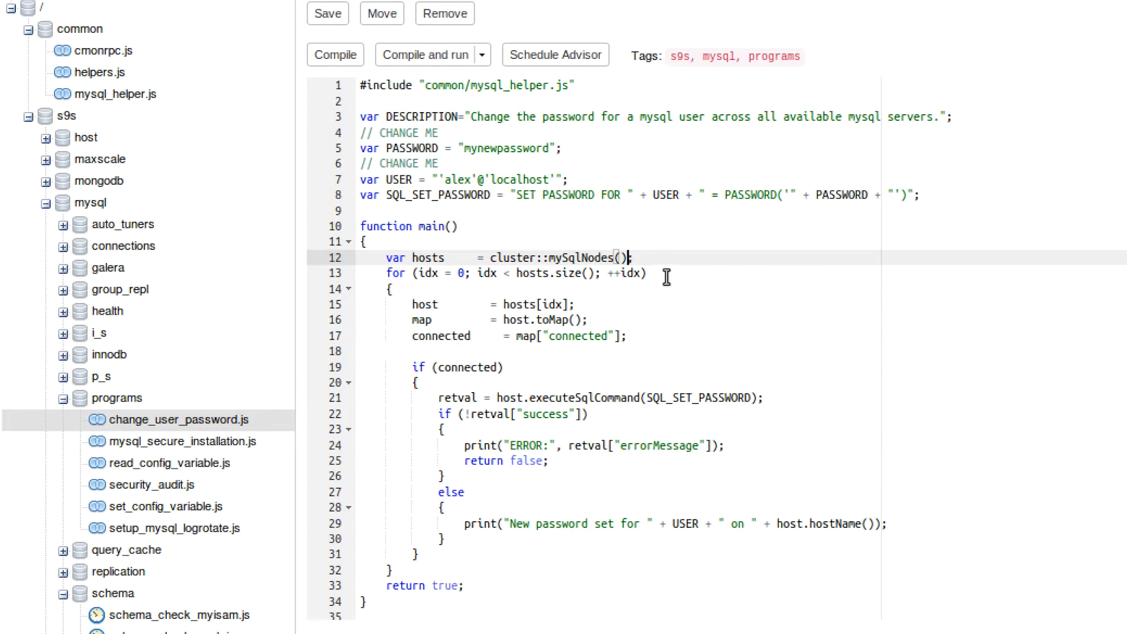
{"action": "mouse_move", "coordinate": [694, 267]}
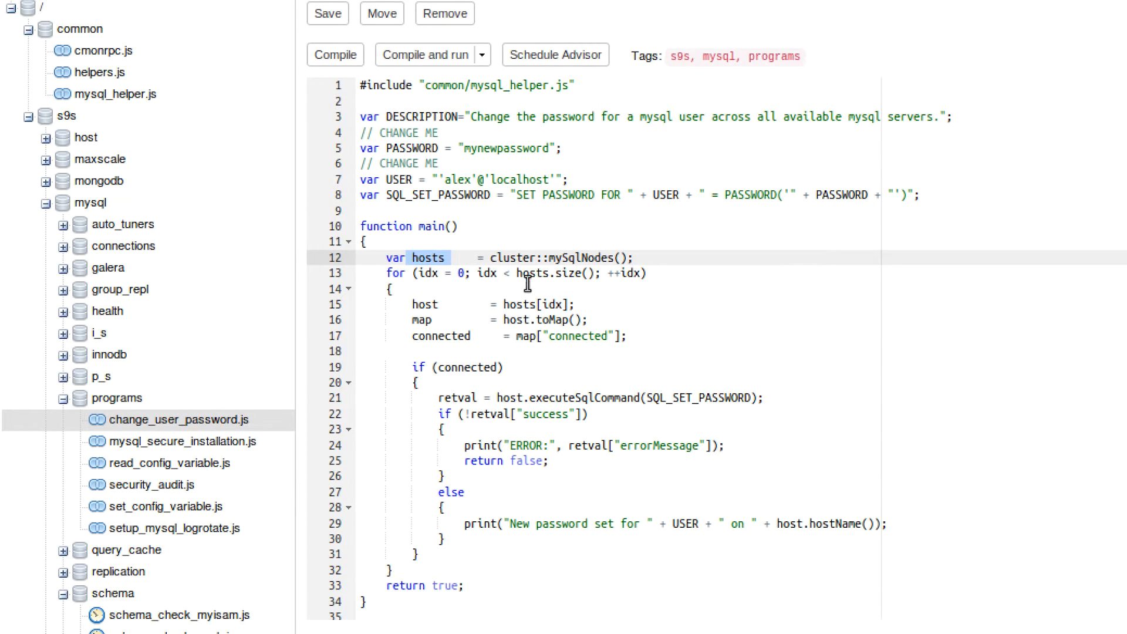
{"action": "double_click", "coordinate": [554, 303]}
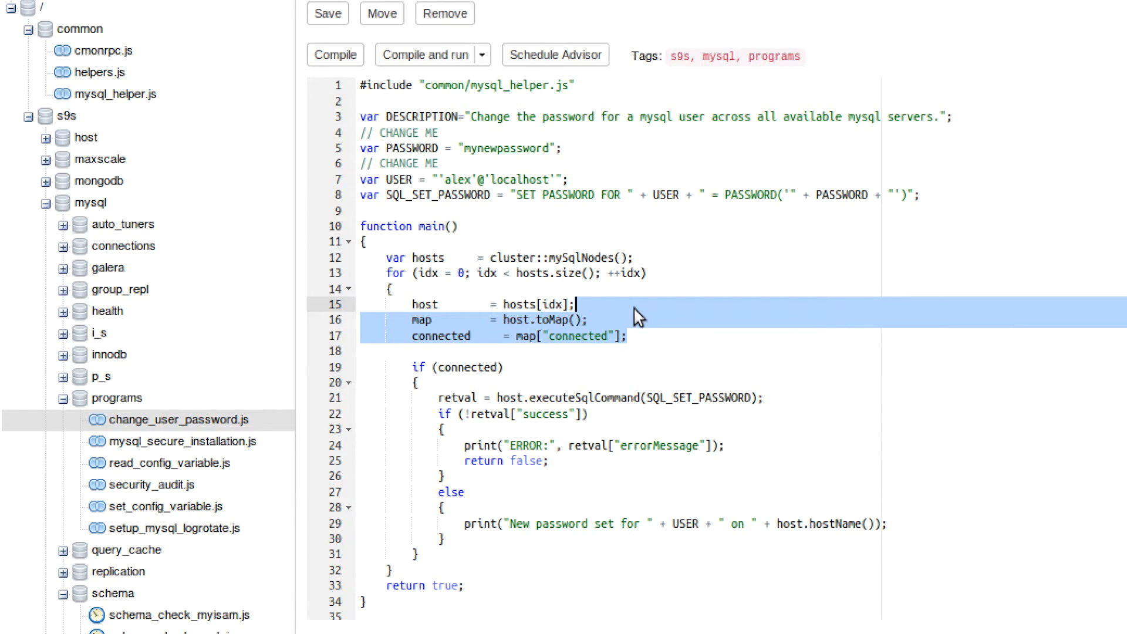
{"action": "left_click", "coordinate": [647, 335]}
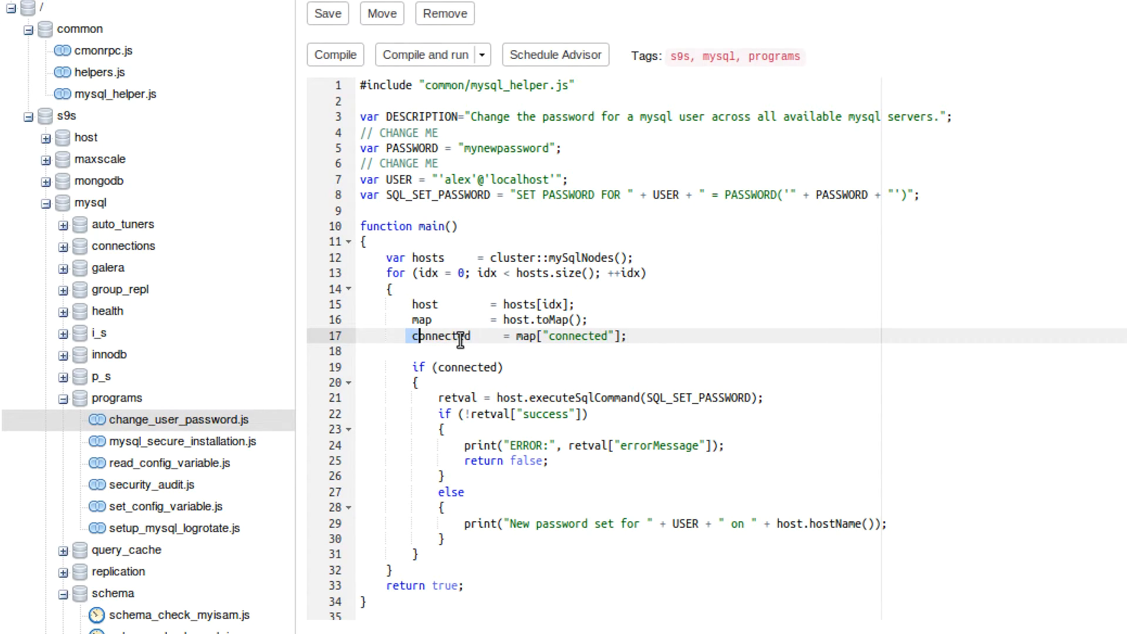
{"action": "double_click", "coordinate": [441, 336]}
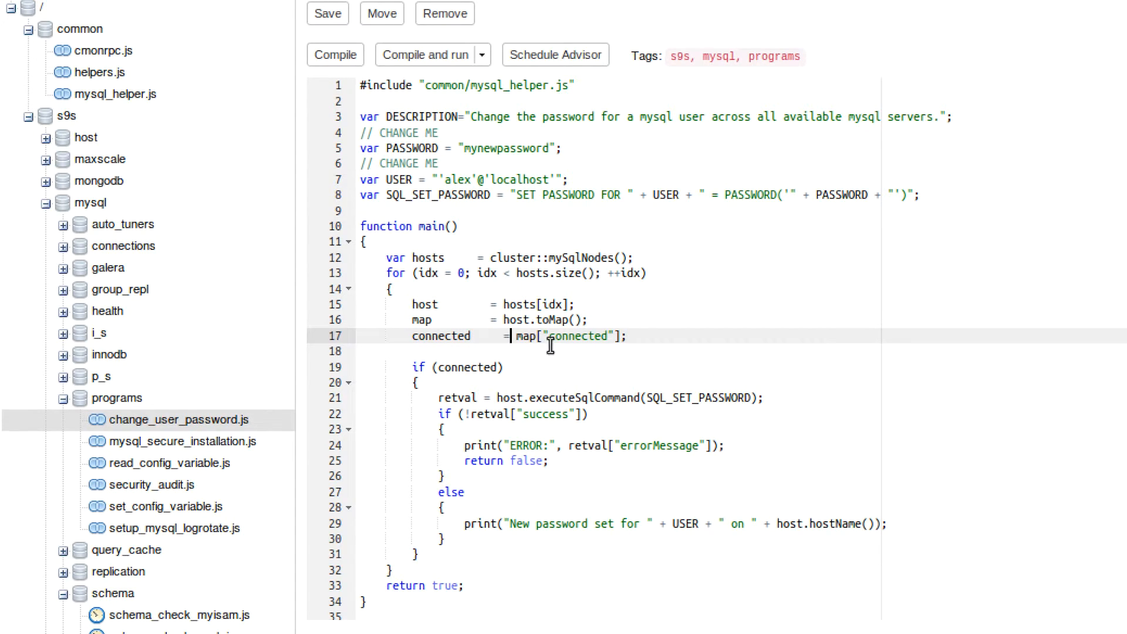
{"action": "mouse_move", "coordinate": [530, 369]}
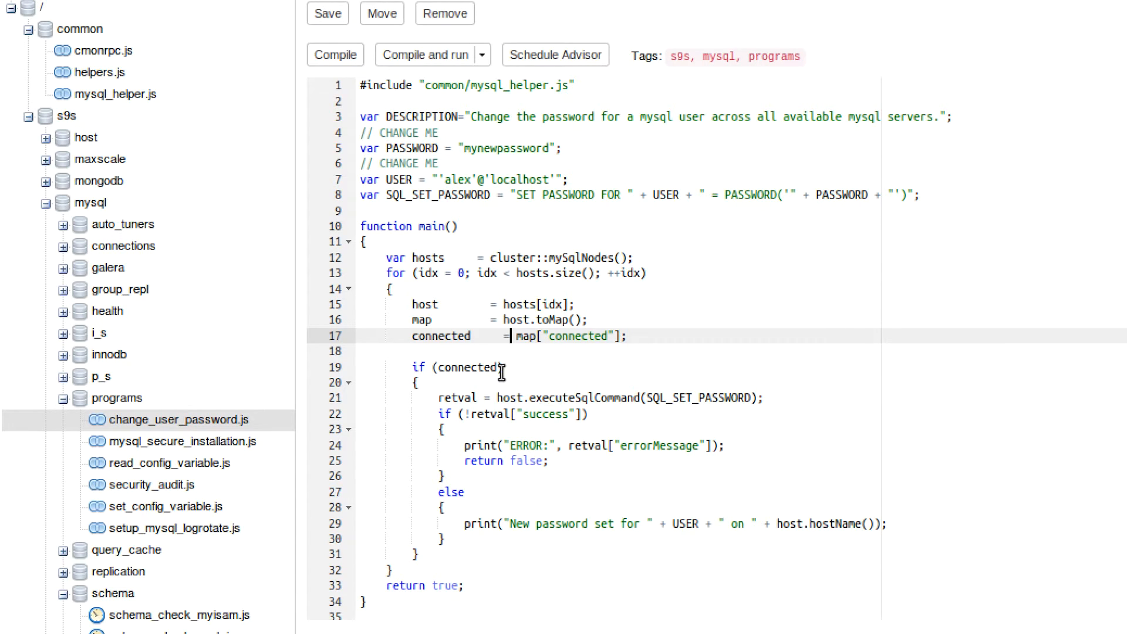
{"action": "double_click", "coordinate": [465, 368]}
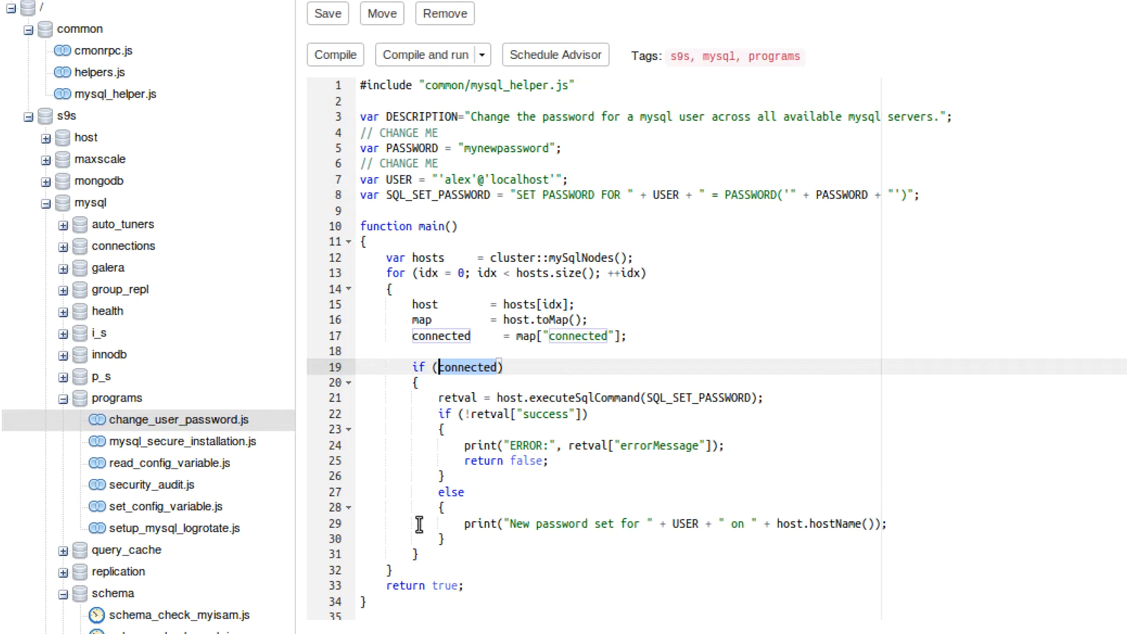
{"action": "mouse_move", "coordinate": [419, 383]}
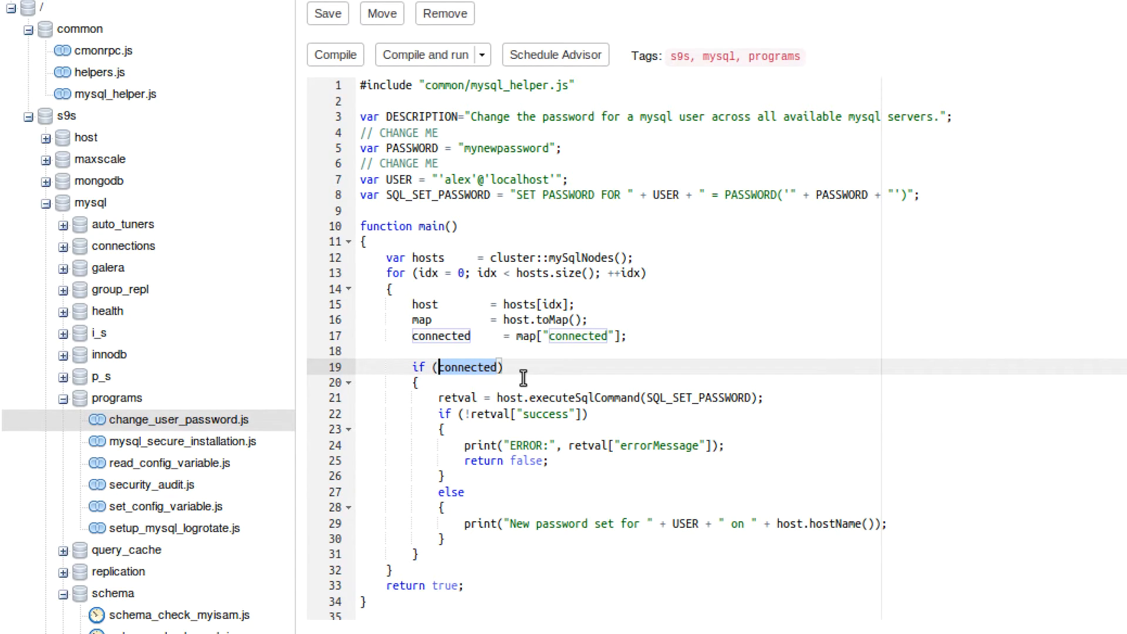
{"action": "mouse_move", "coordinate": [591, 399]}
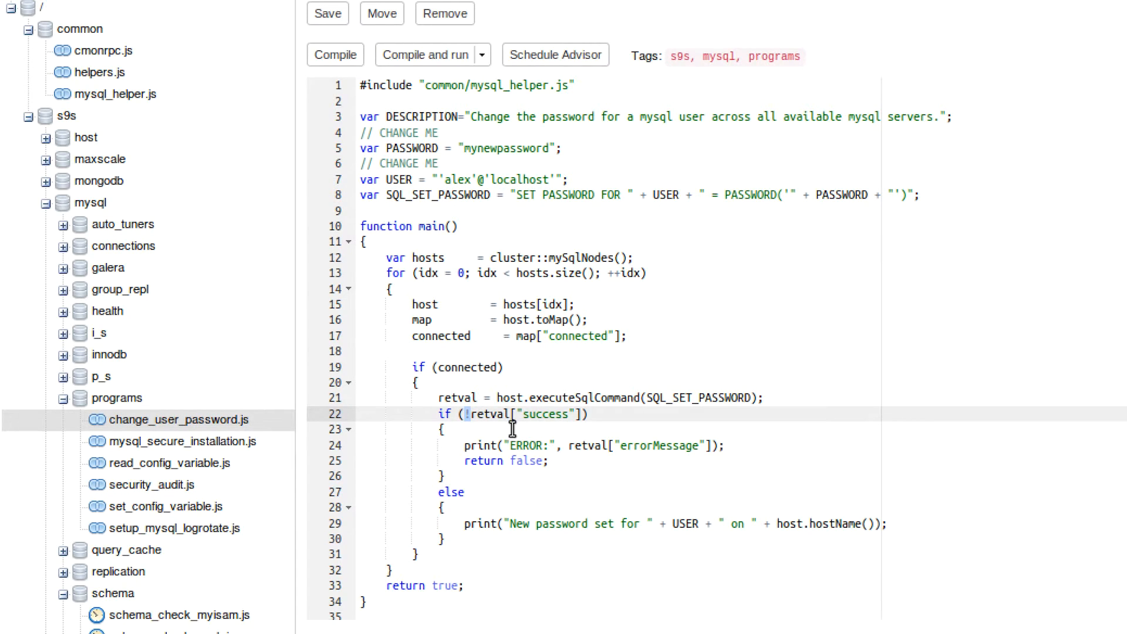
{"action": "mouse_move", "coordinate": [638, 460]}
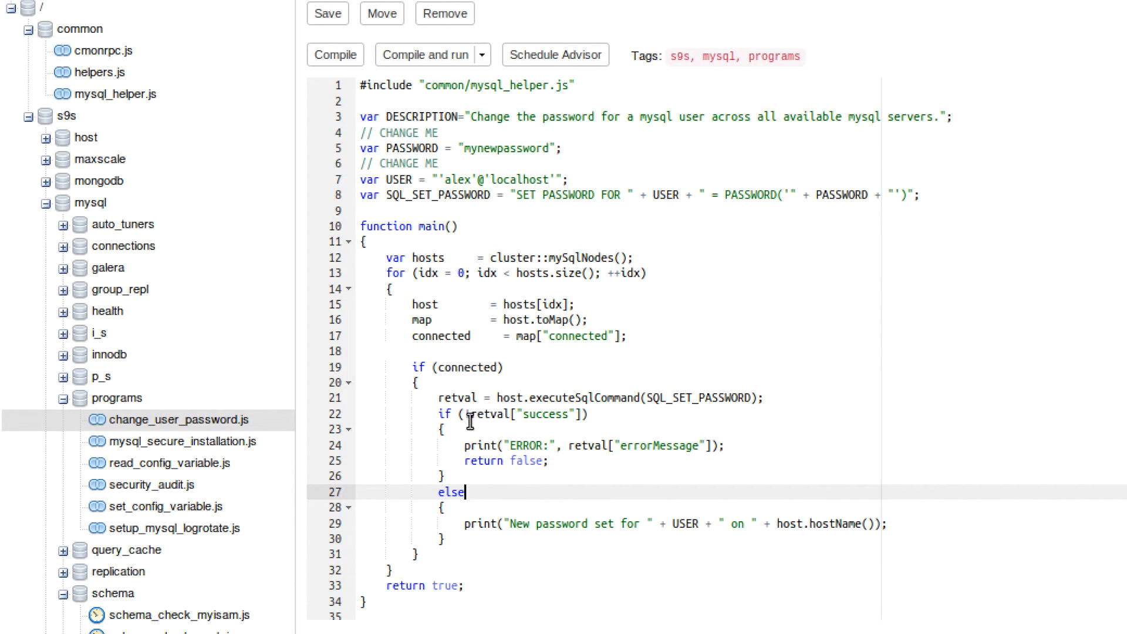
{"action": "type", "text": "!"}
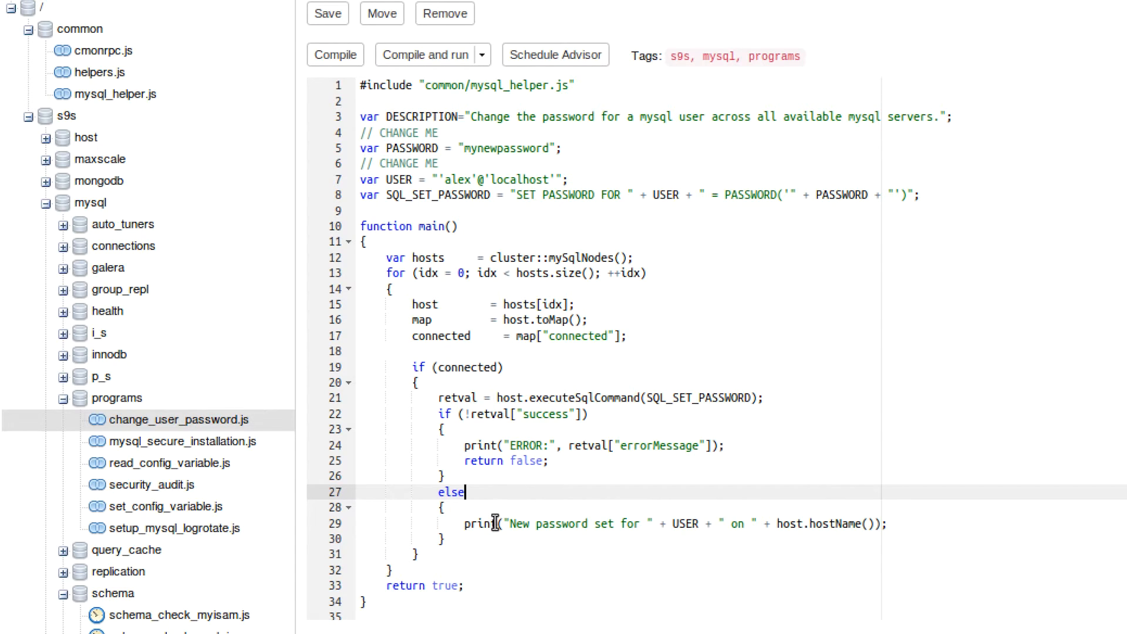
{"action": "mouse_move", "coordinate": [578, 525]}
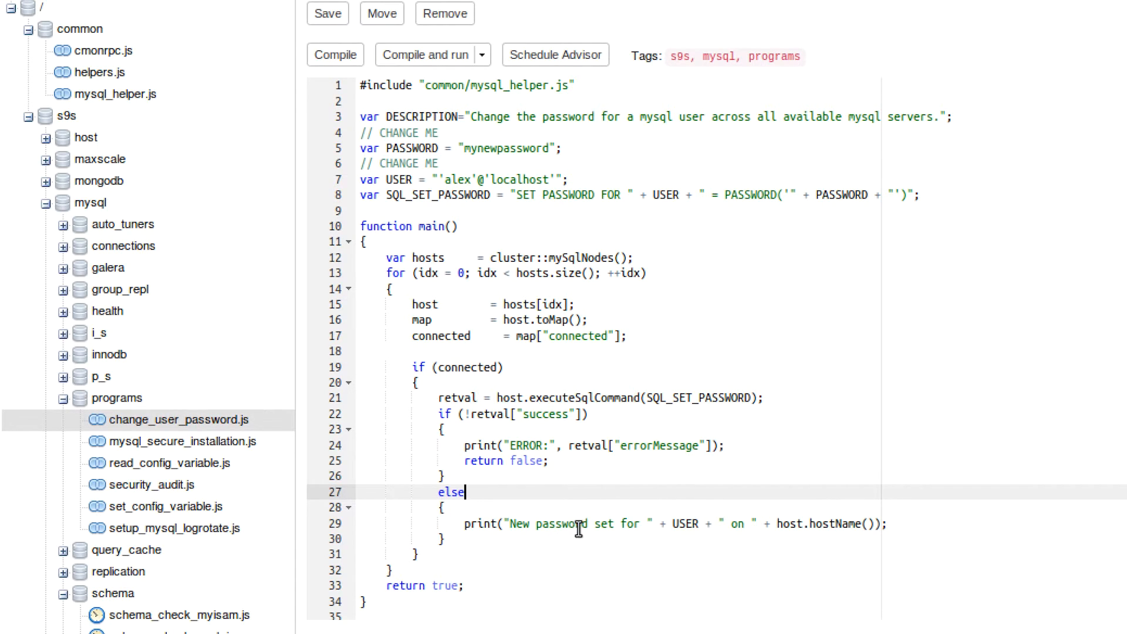
{"action": "mouse_move", "coordinate": [692, 524]}
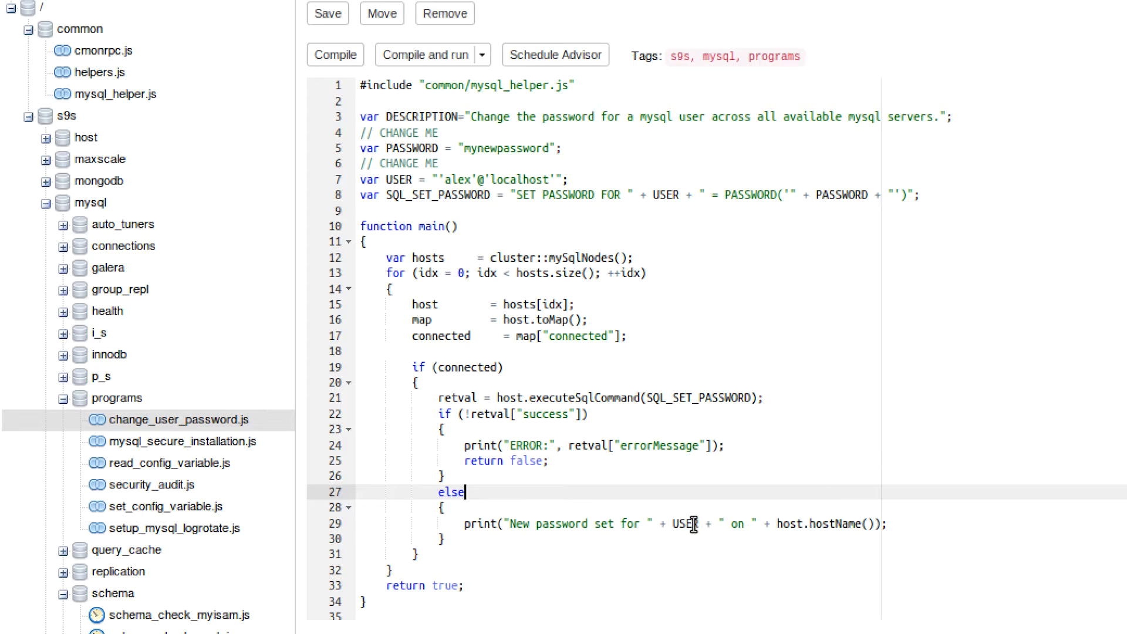
{"action": "mouse_move", "coordinate": [844, 530]}
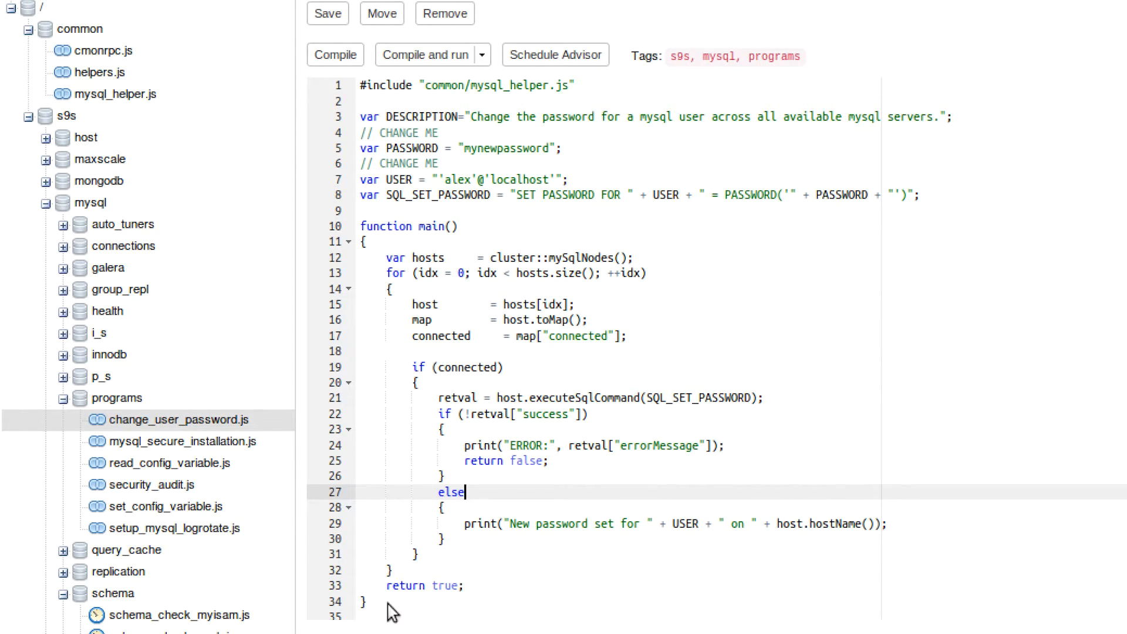
{"action": "mouse_move", "coordinate": [439, 585]}
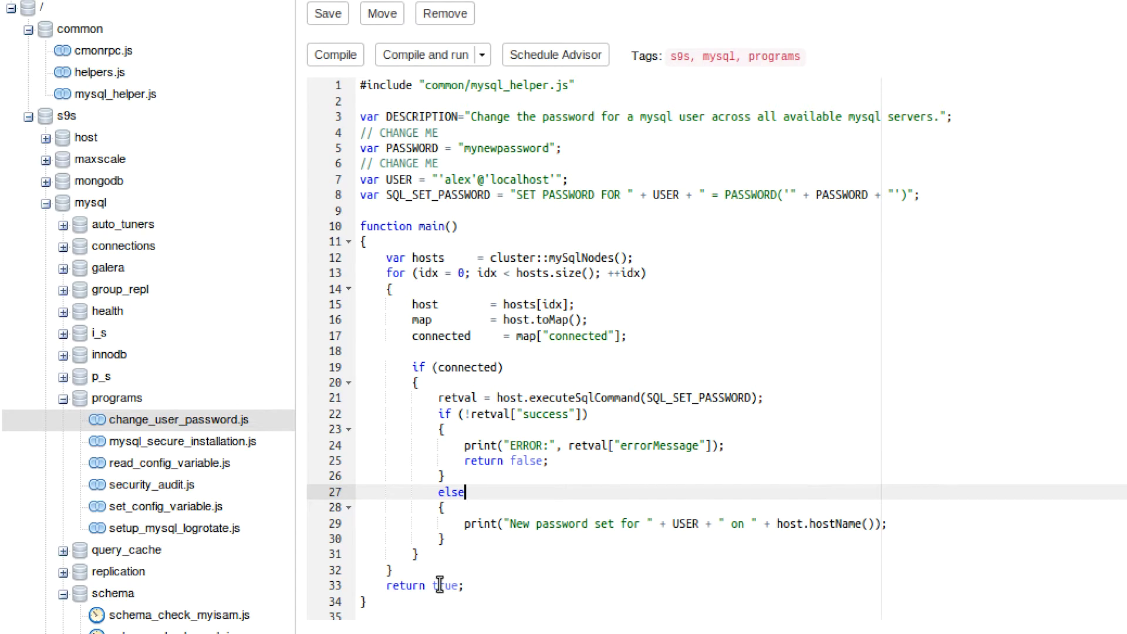
{"action": "double_click", "coordinate": [407, 585]}
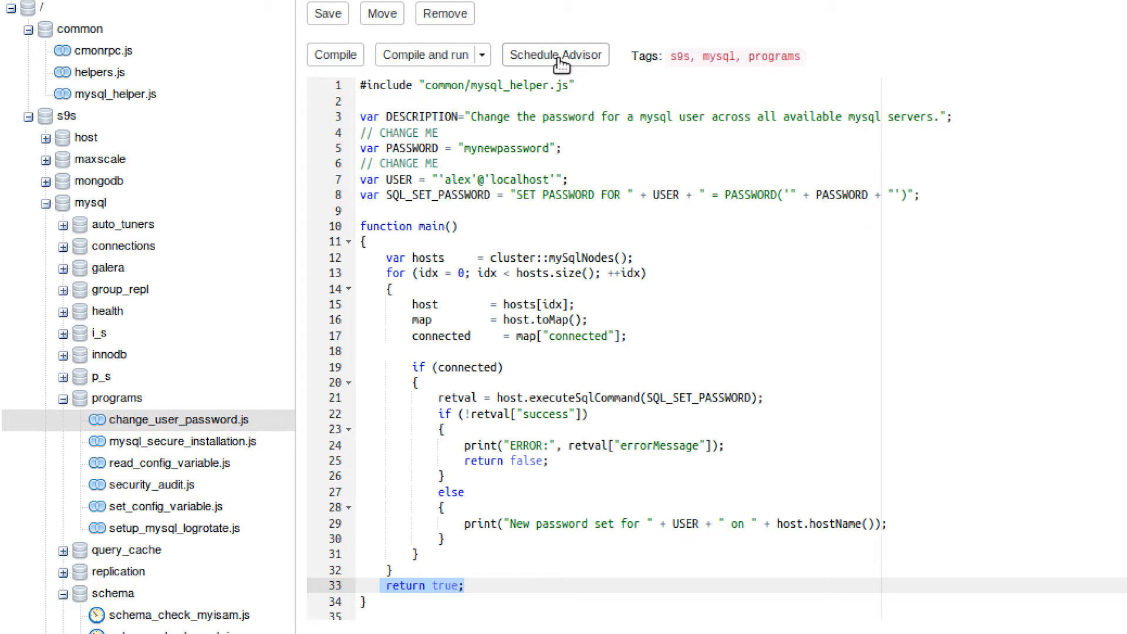
Switch to the Severalnines blog post on writing your first database advisor and scroll down.
{"action": "left_click", "coordinate": [554, 55]}
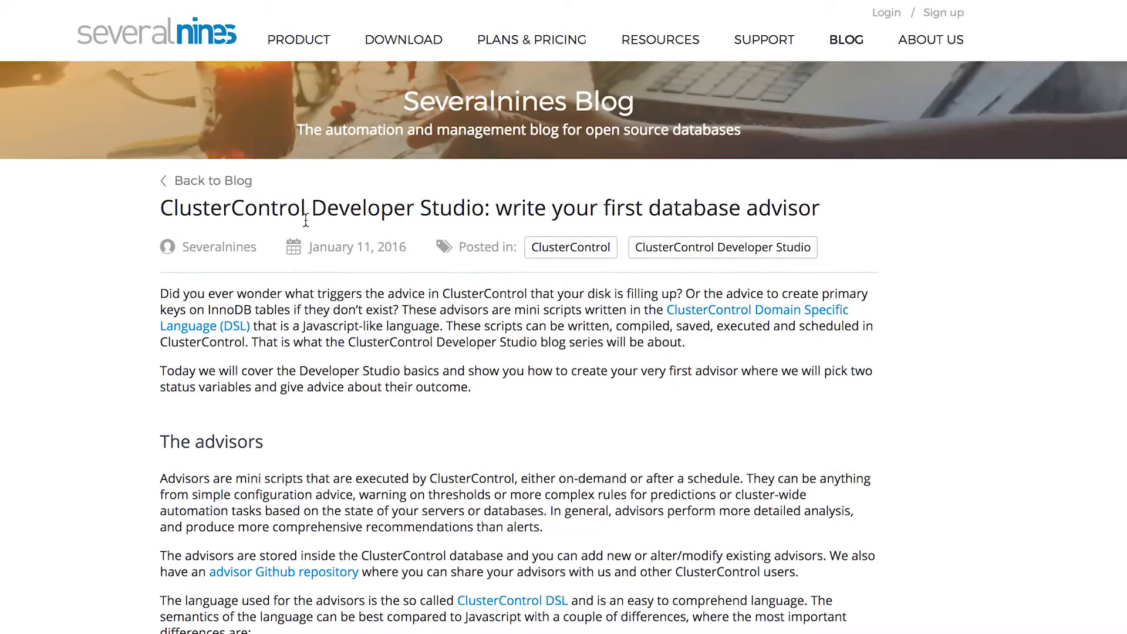
{"action": "mouse_move", "coordinate": [717, 214]}
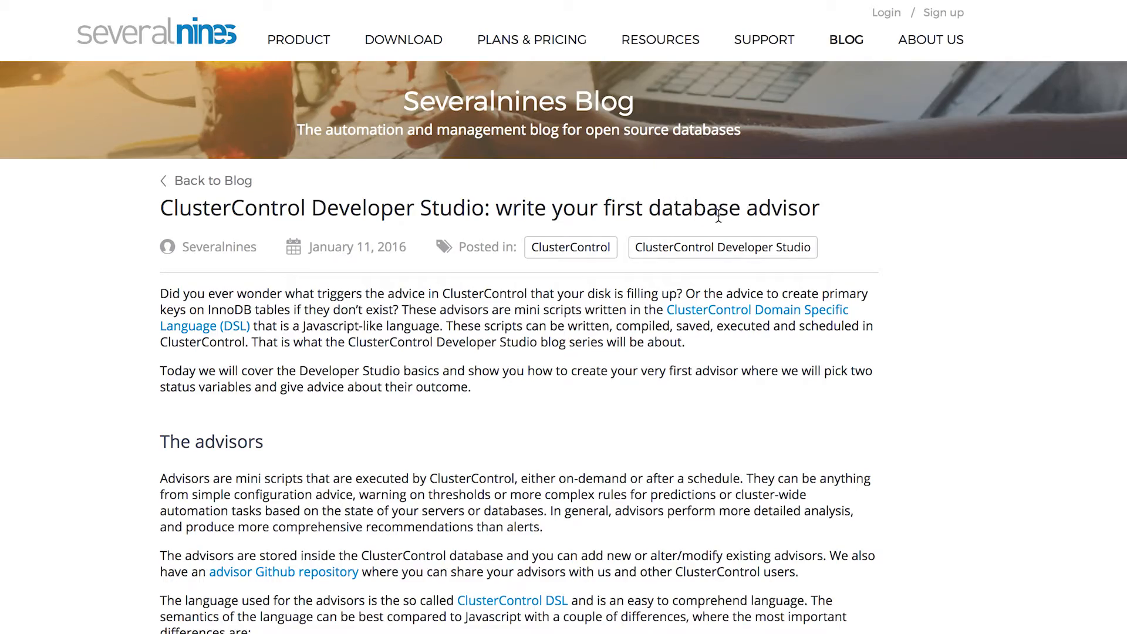
{"action": "scroll", "scroll_direction": "down", "scroll_amount": 3}
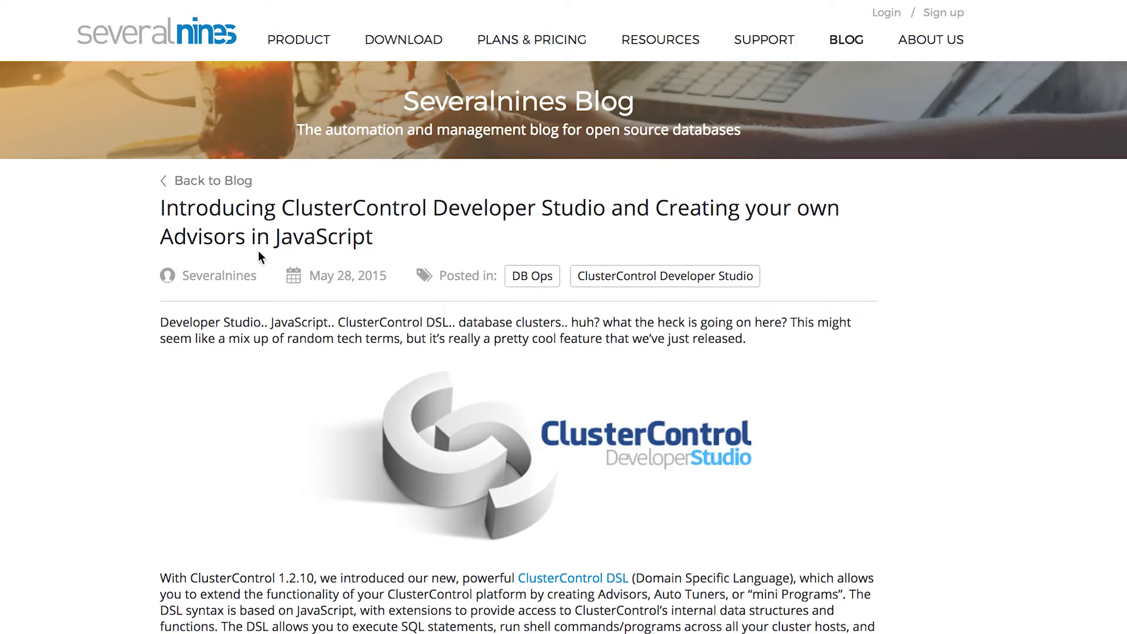
Scroll through the Introducing ClusterControl Developer Studio post's advisors and installation sections.
{"action": "scroll", "scroll_direction": "down", "scroll_amount": 3}
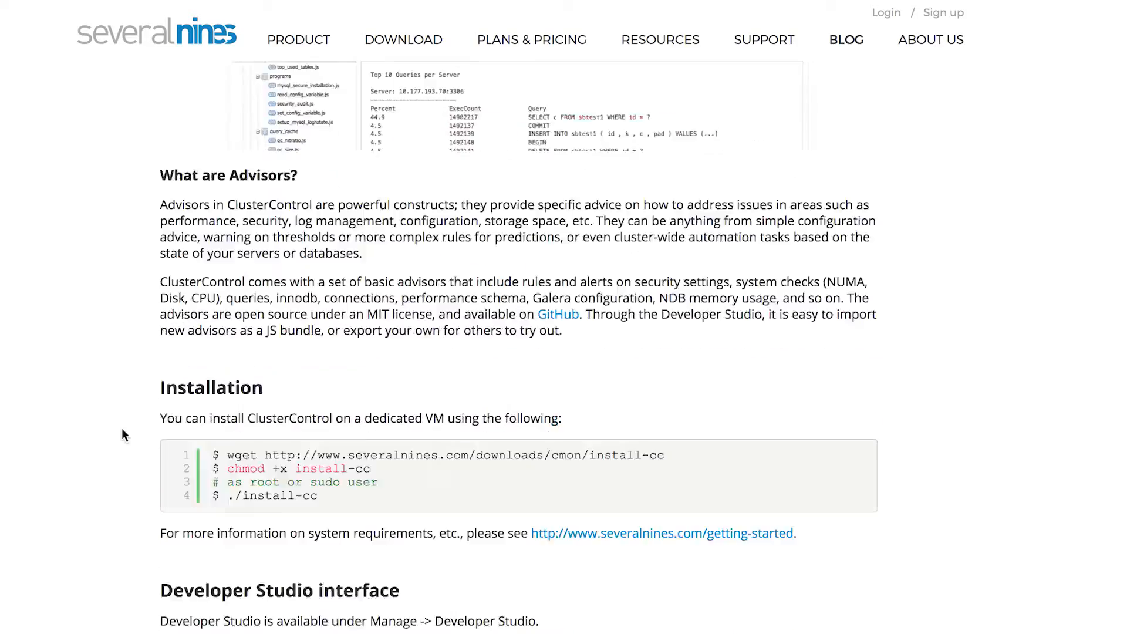
{"action": "scroll", "scroll_direction": "down", "scroll_amount": 3}
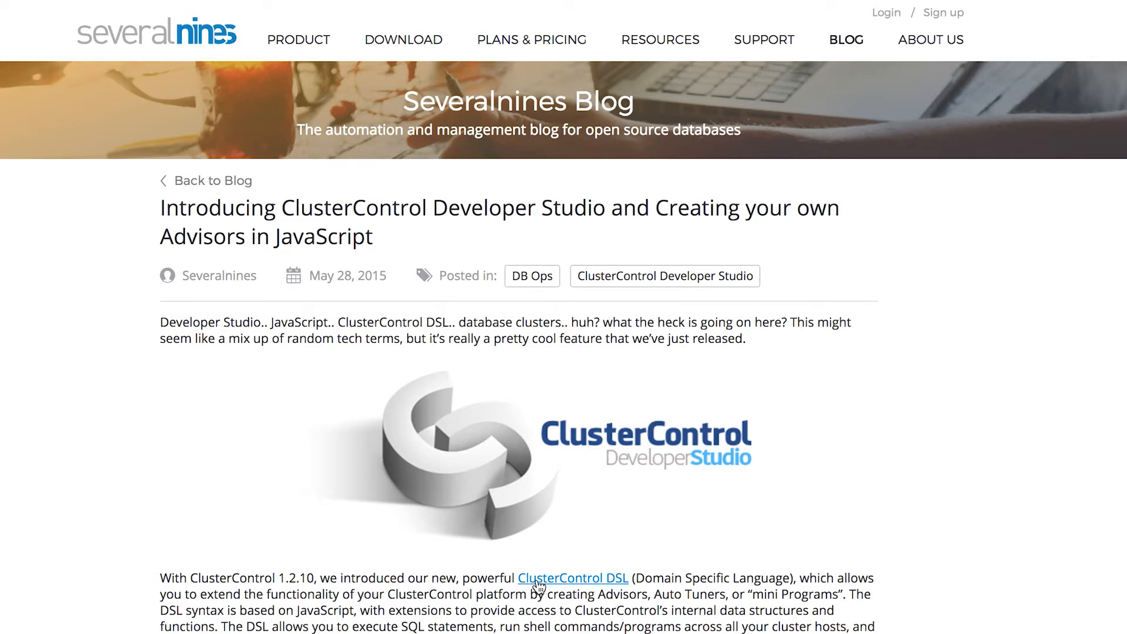
{"action": "mouse_move", "coordinate": [744, 582]}
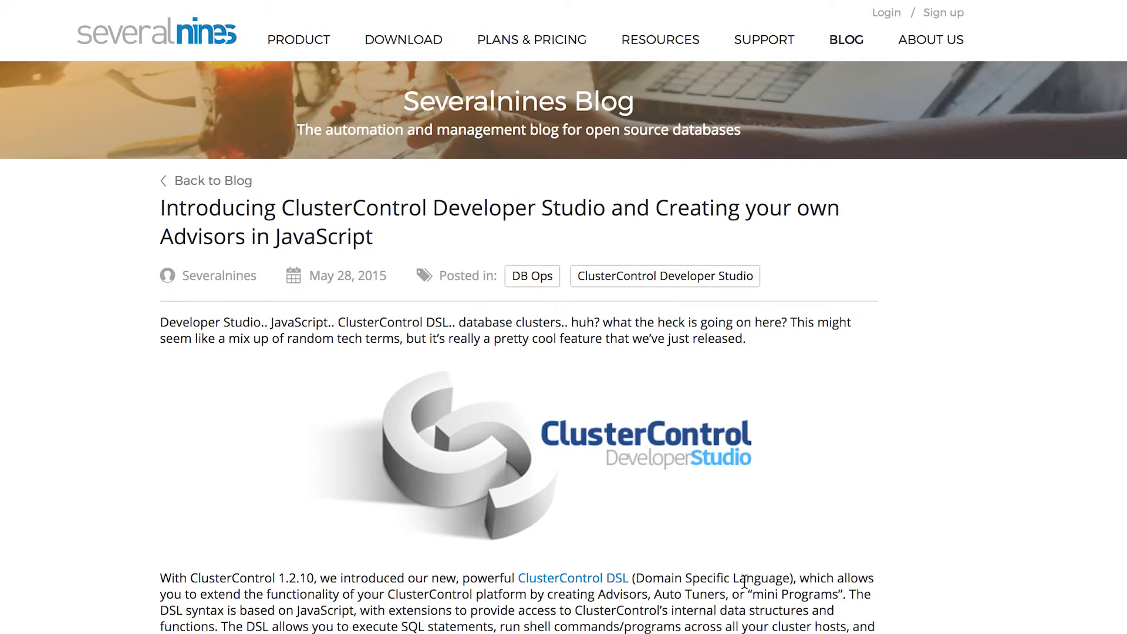